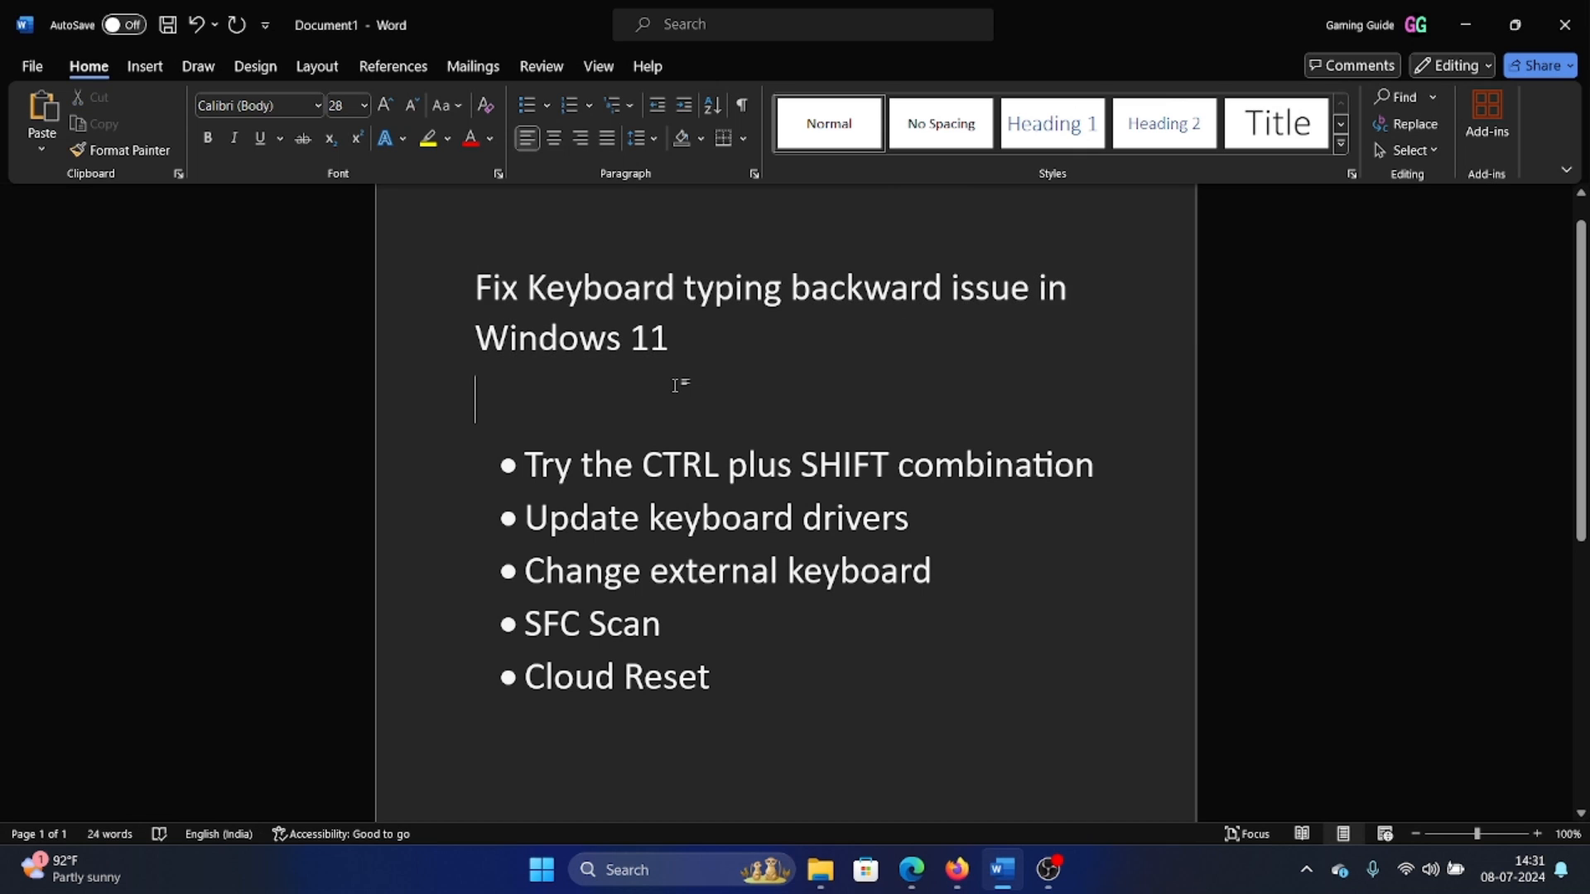
{"action": "mouse_move", "coordinate": [947, 680]}
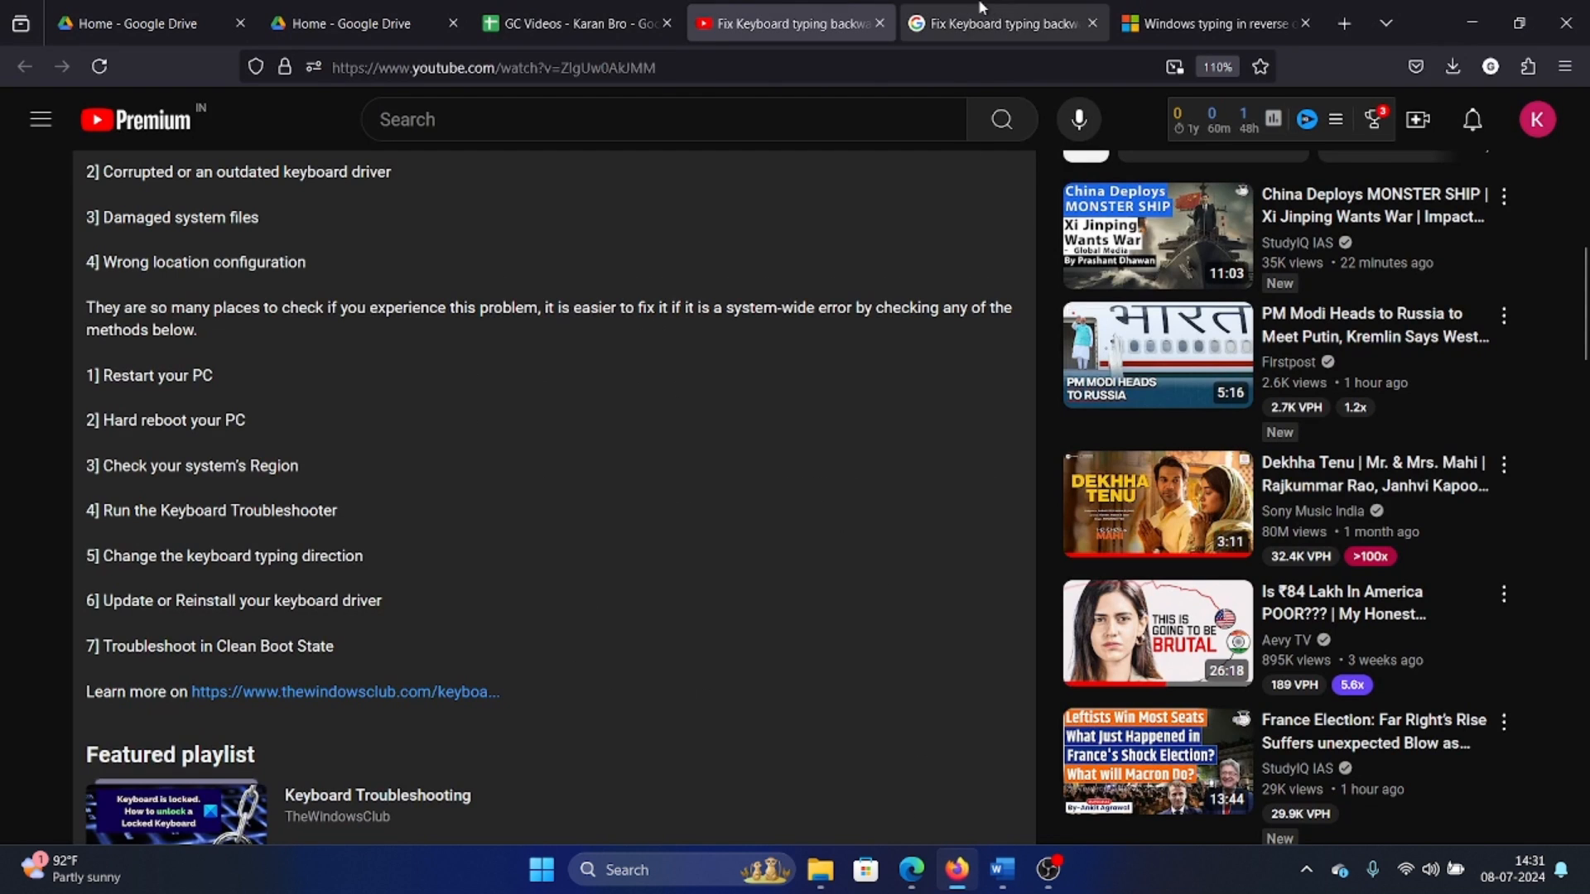
Step: Bring up the Windows quick list of system tools from the forum thread about reversed typing
{"action": "left_click", "coordinate": [1207, 23]}
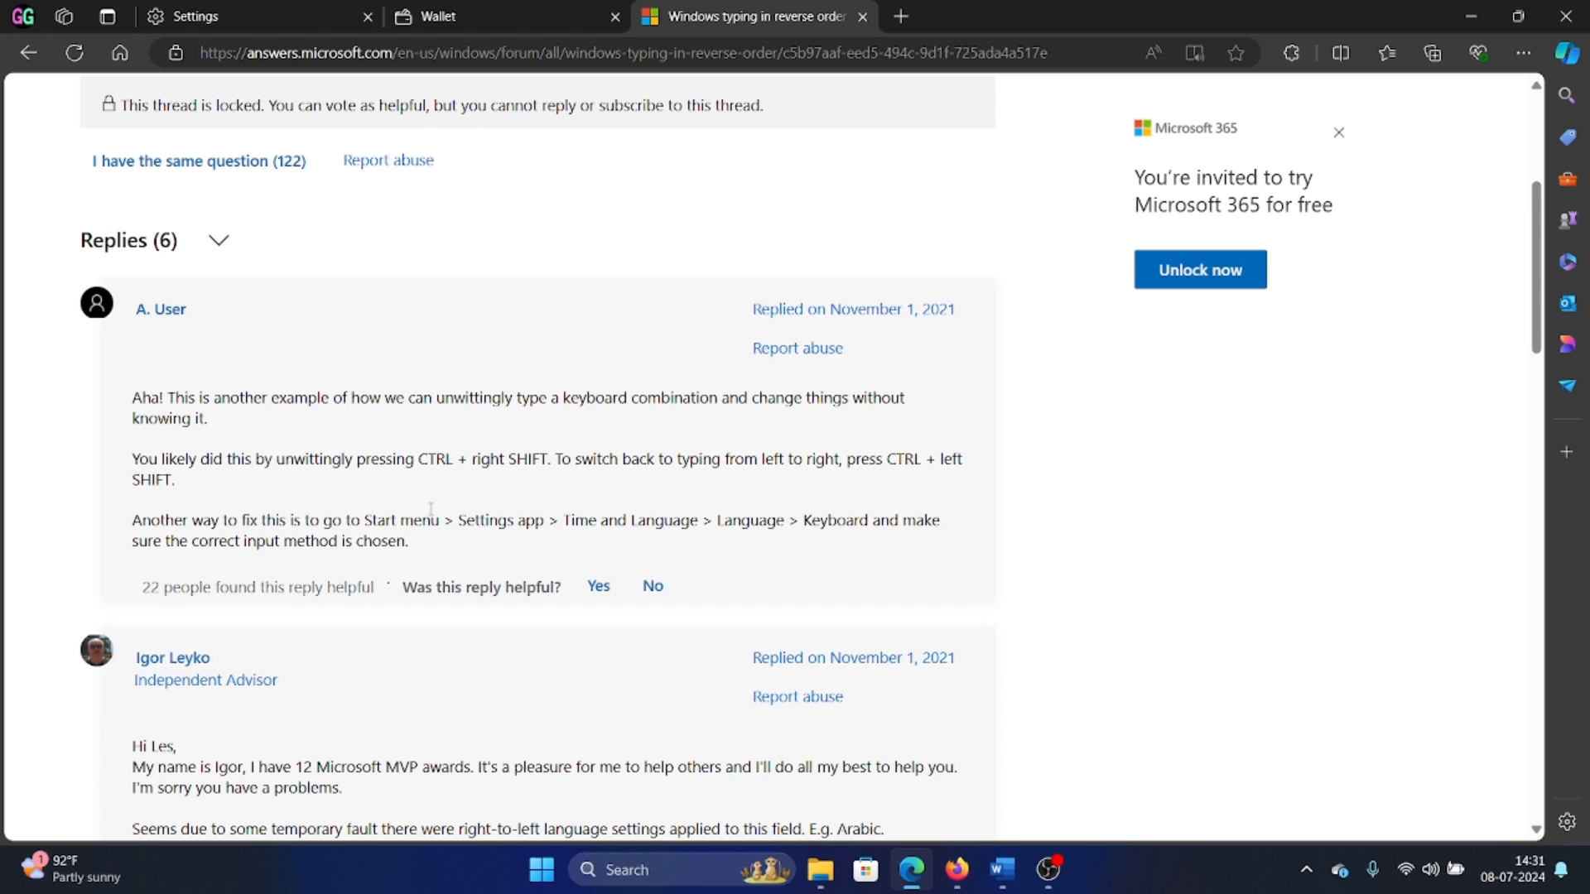
{"action": "mouse_move", "coordinate": [436, 492]}
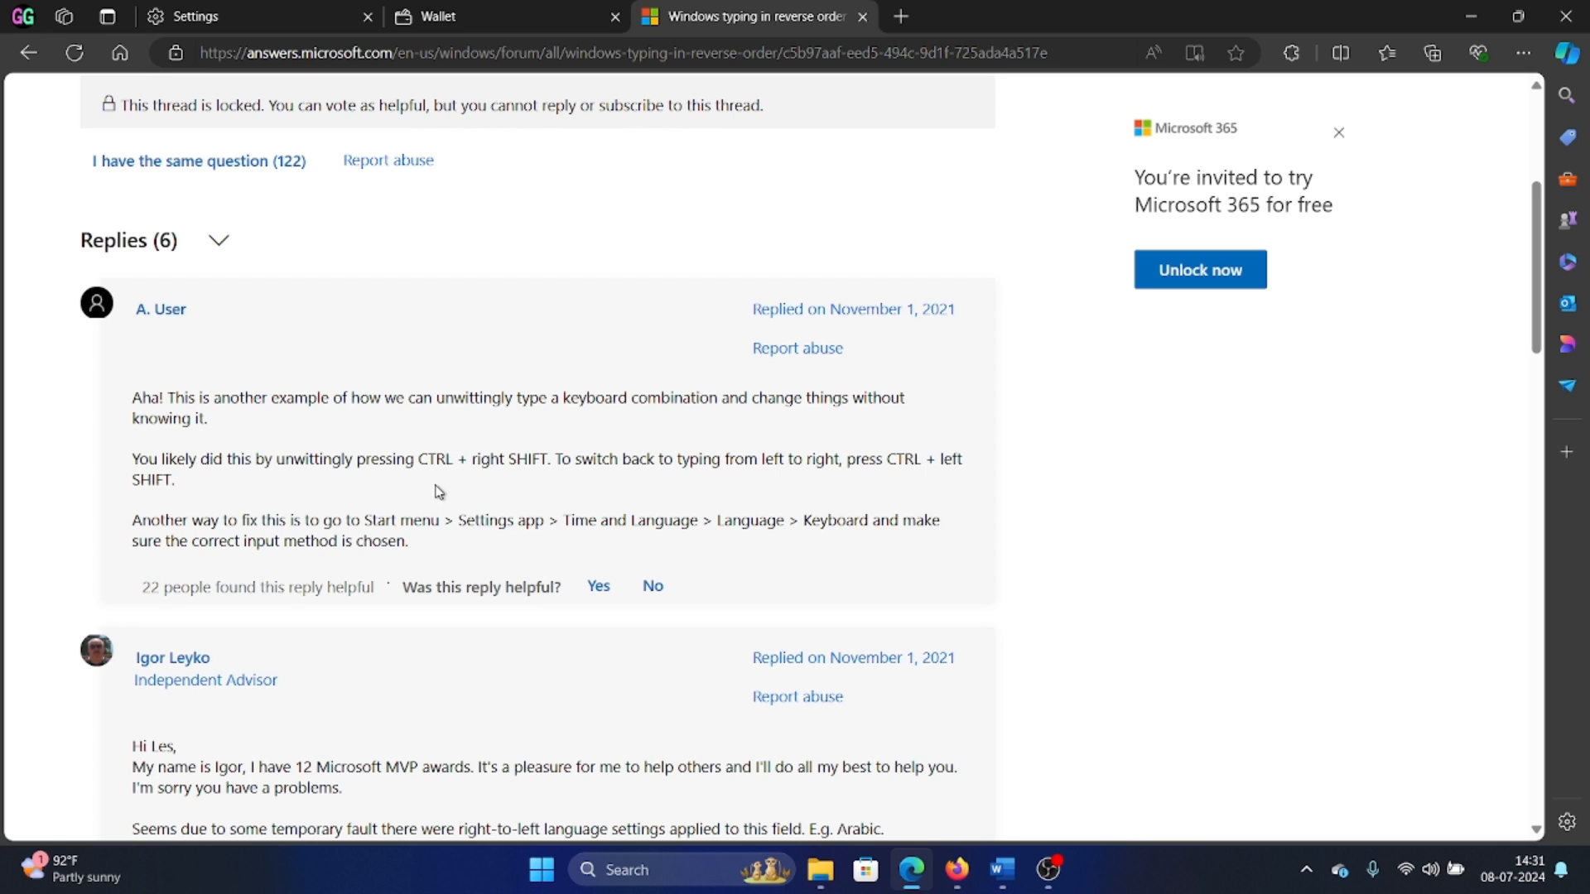
{"action": "mouse_move", "coordinate": [444, 492]}
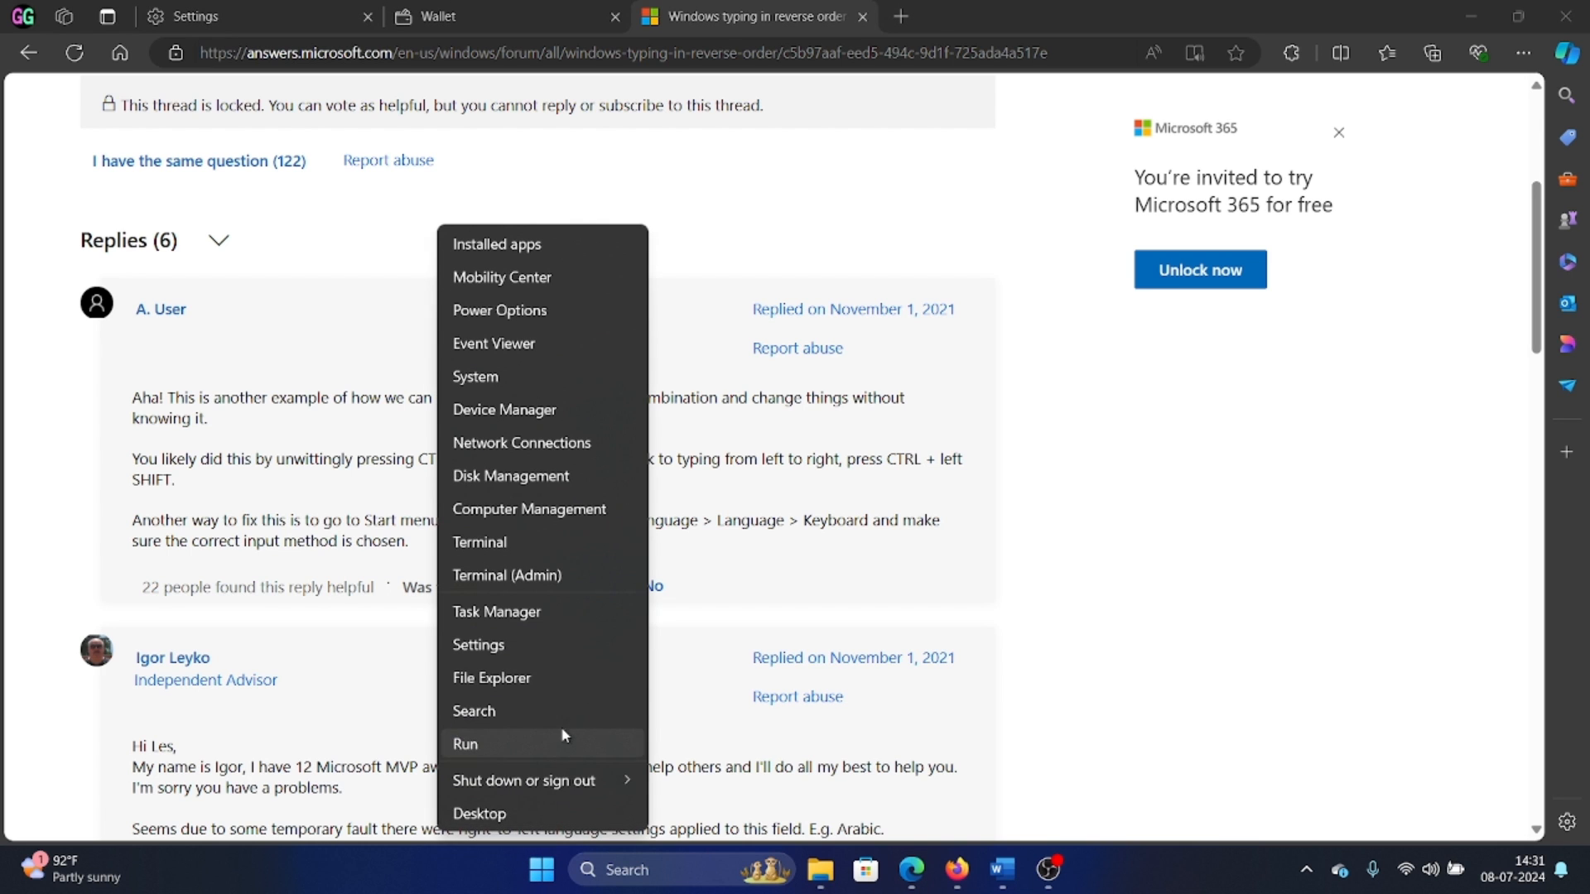
Step: Review English (India) under Time & language > Language & region, then return to the Word notes
{"action": "left_click", "coordinate": [477, 644]}
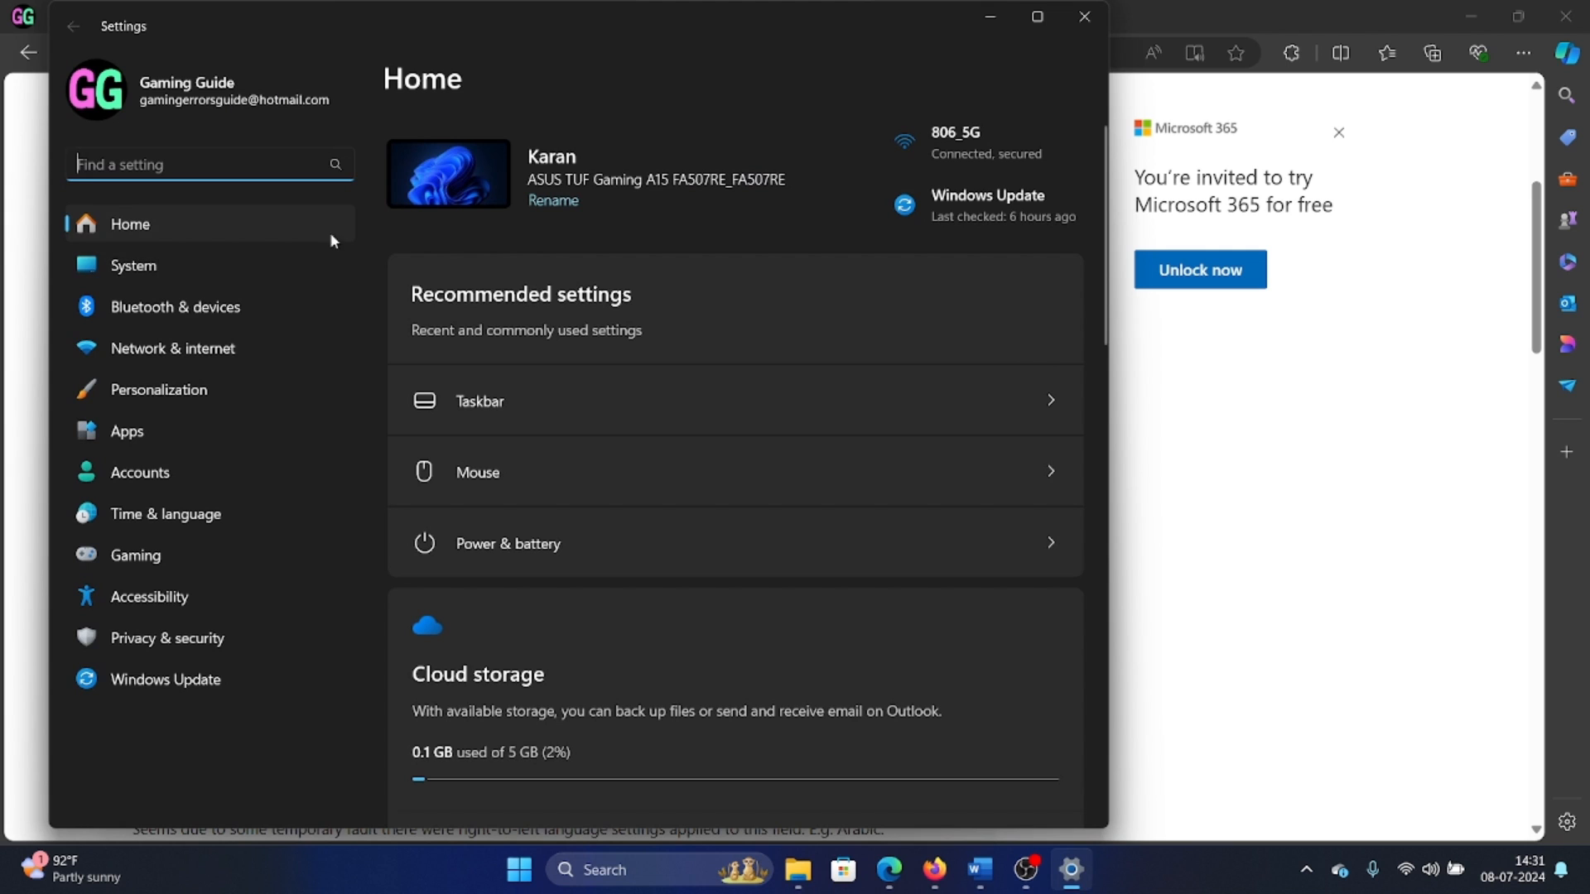
{"action": "left_click", "coordinate": [166, 513]}
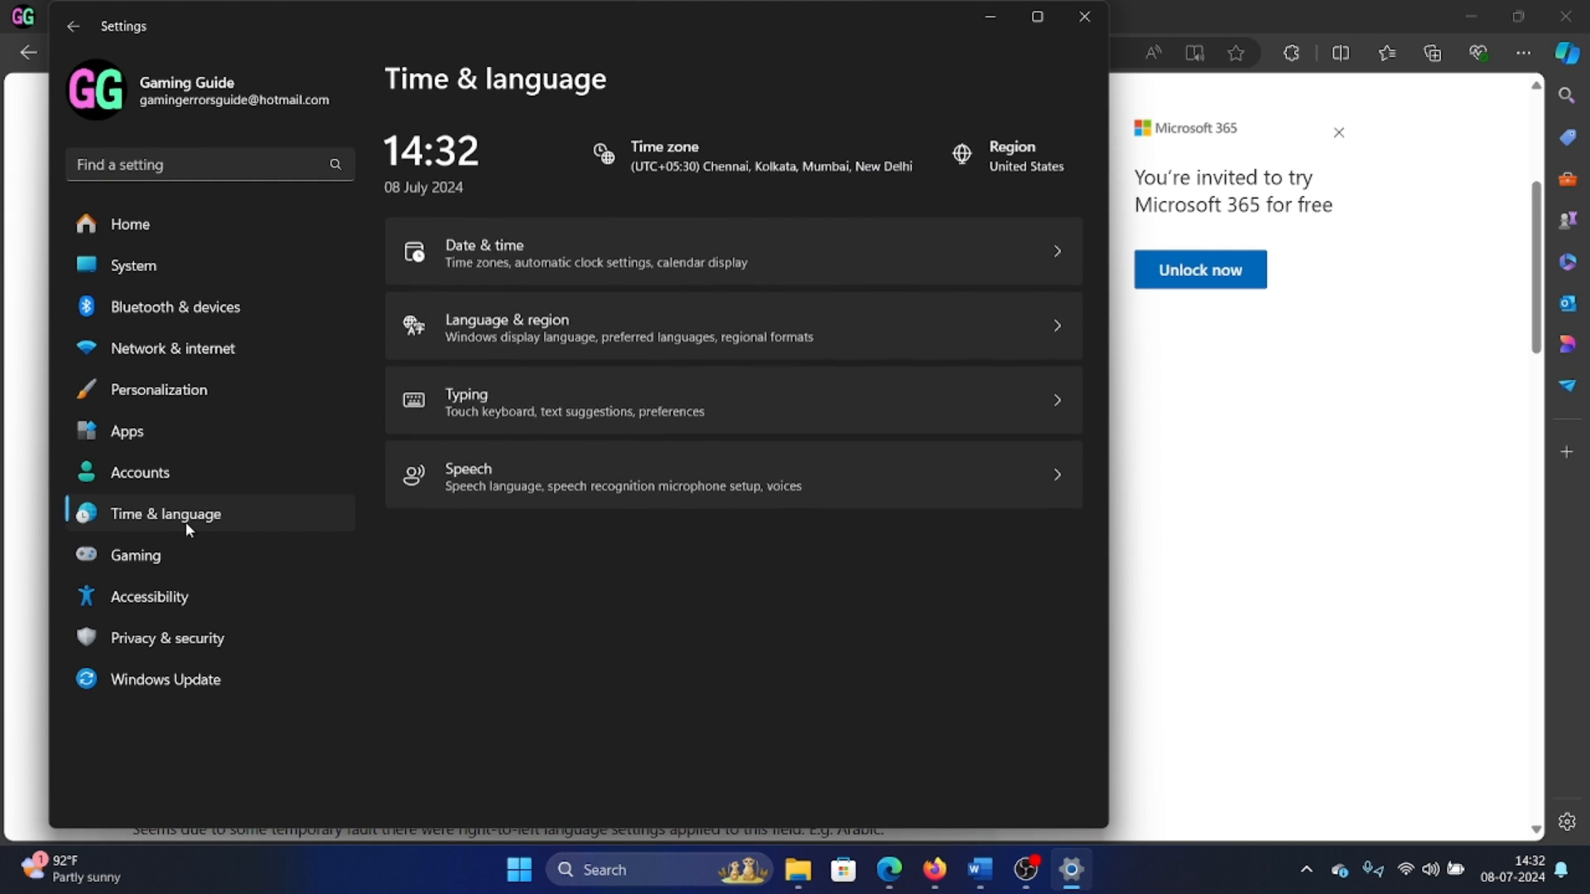
{"action": "left_click", "coordinate": [506, 325]}
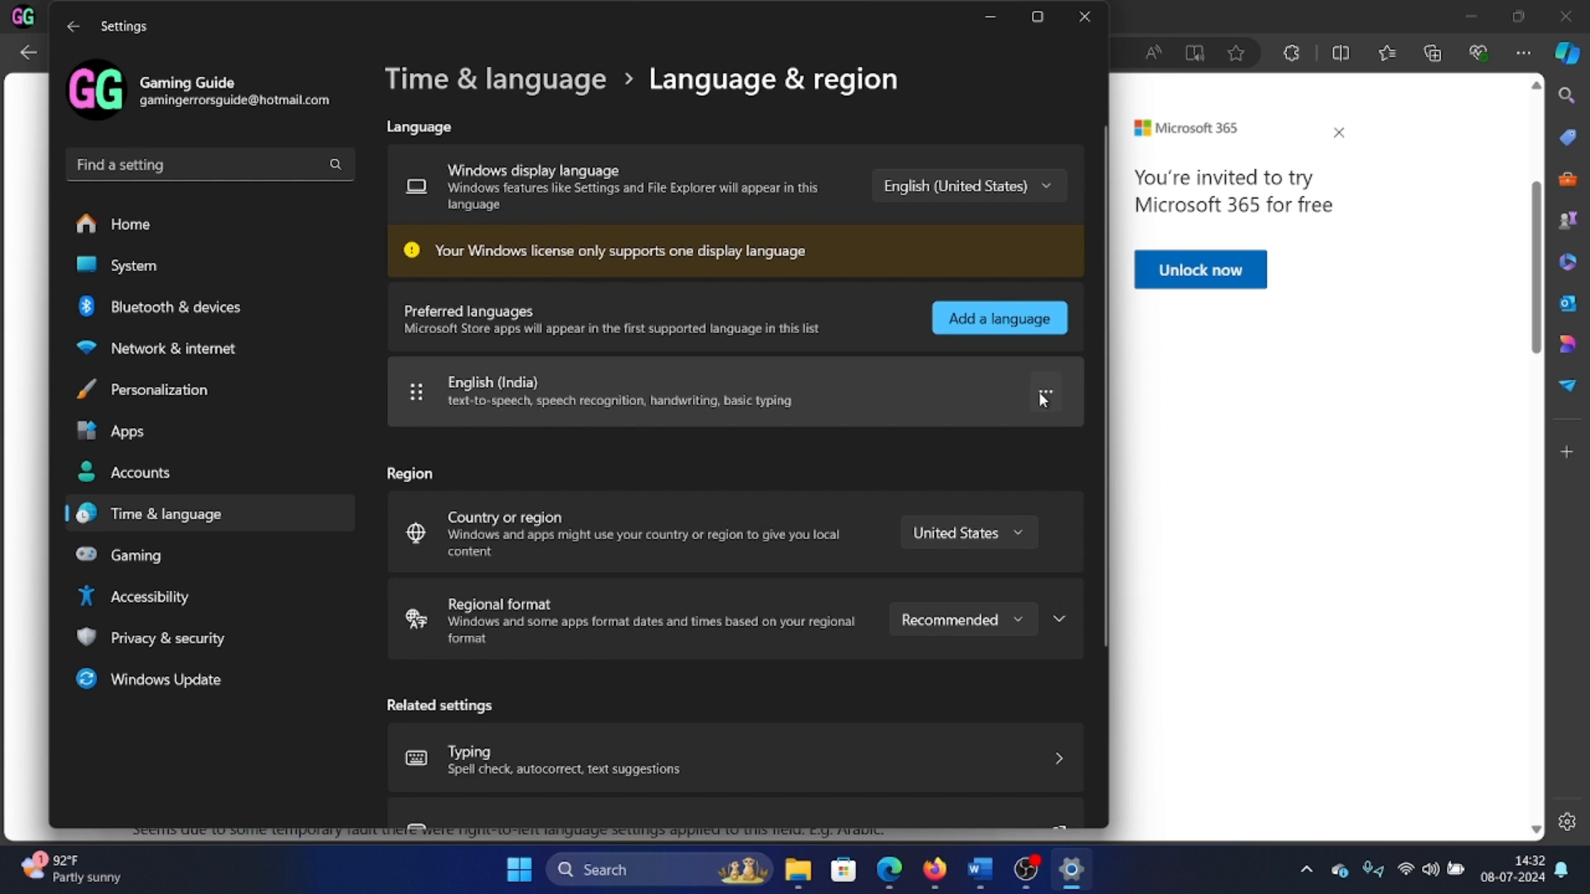
{"action": "mouse_move", "coordinate": [1045, 395]}
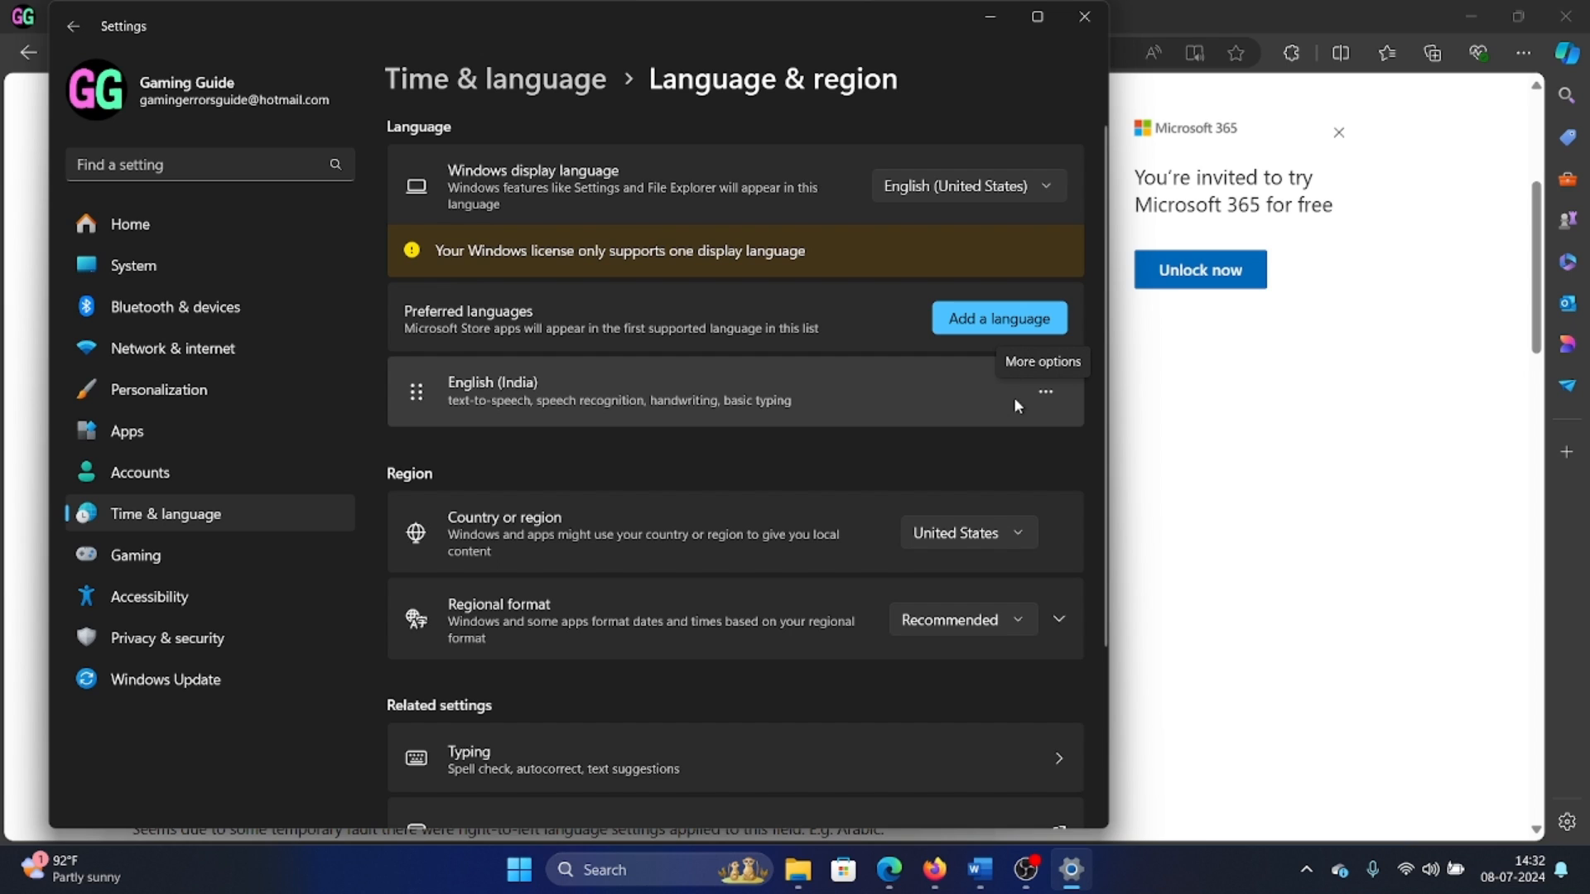
{"action": "mouse_move", "coordinate": [1075, 10]}
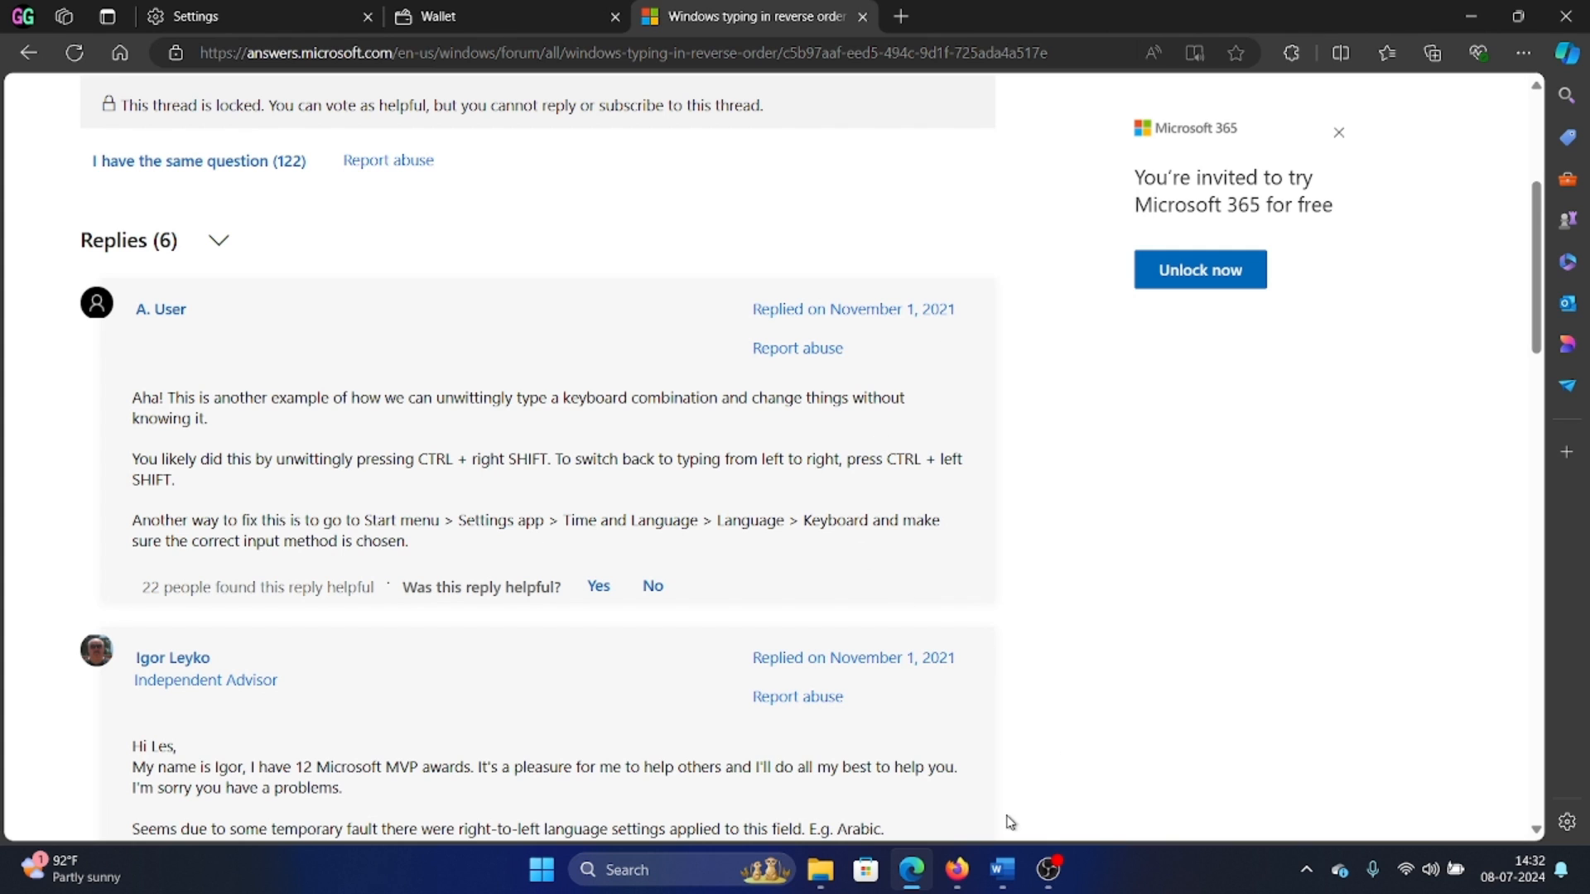
{"action": "left_click", "coordinate": [999, 870]}
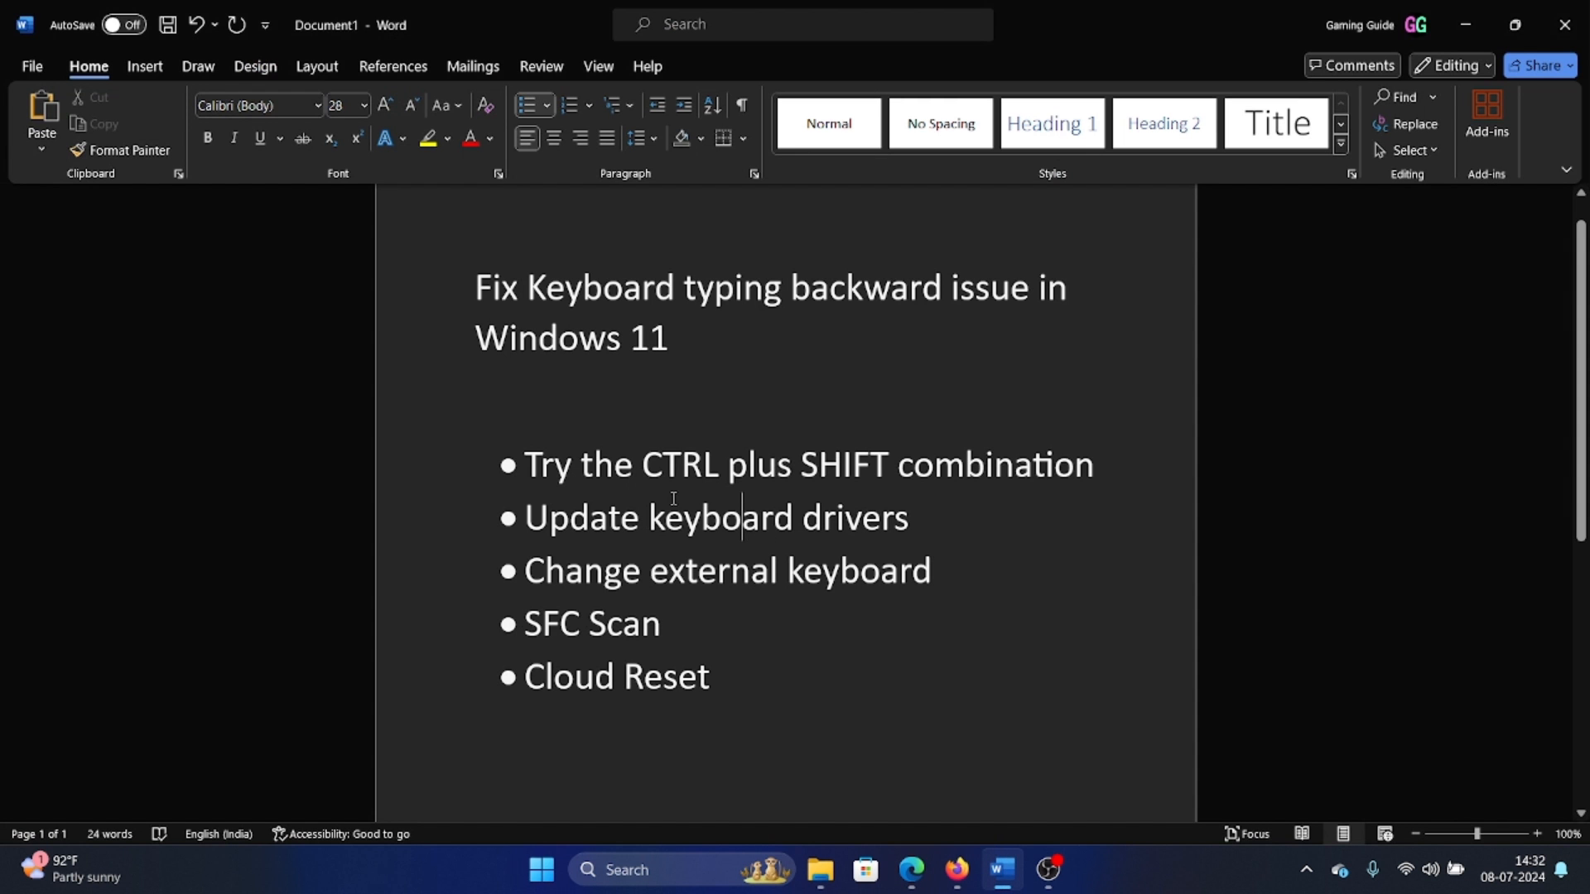
Step: From the 'Update keyboard drivers' bullet, find and launch Device Manager via search 'dev'
{"action": "triple_click", "coordinate": [715, 517]}
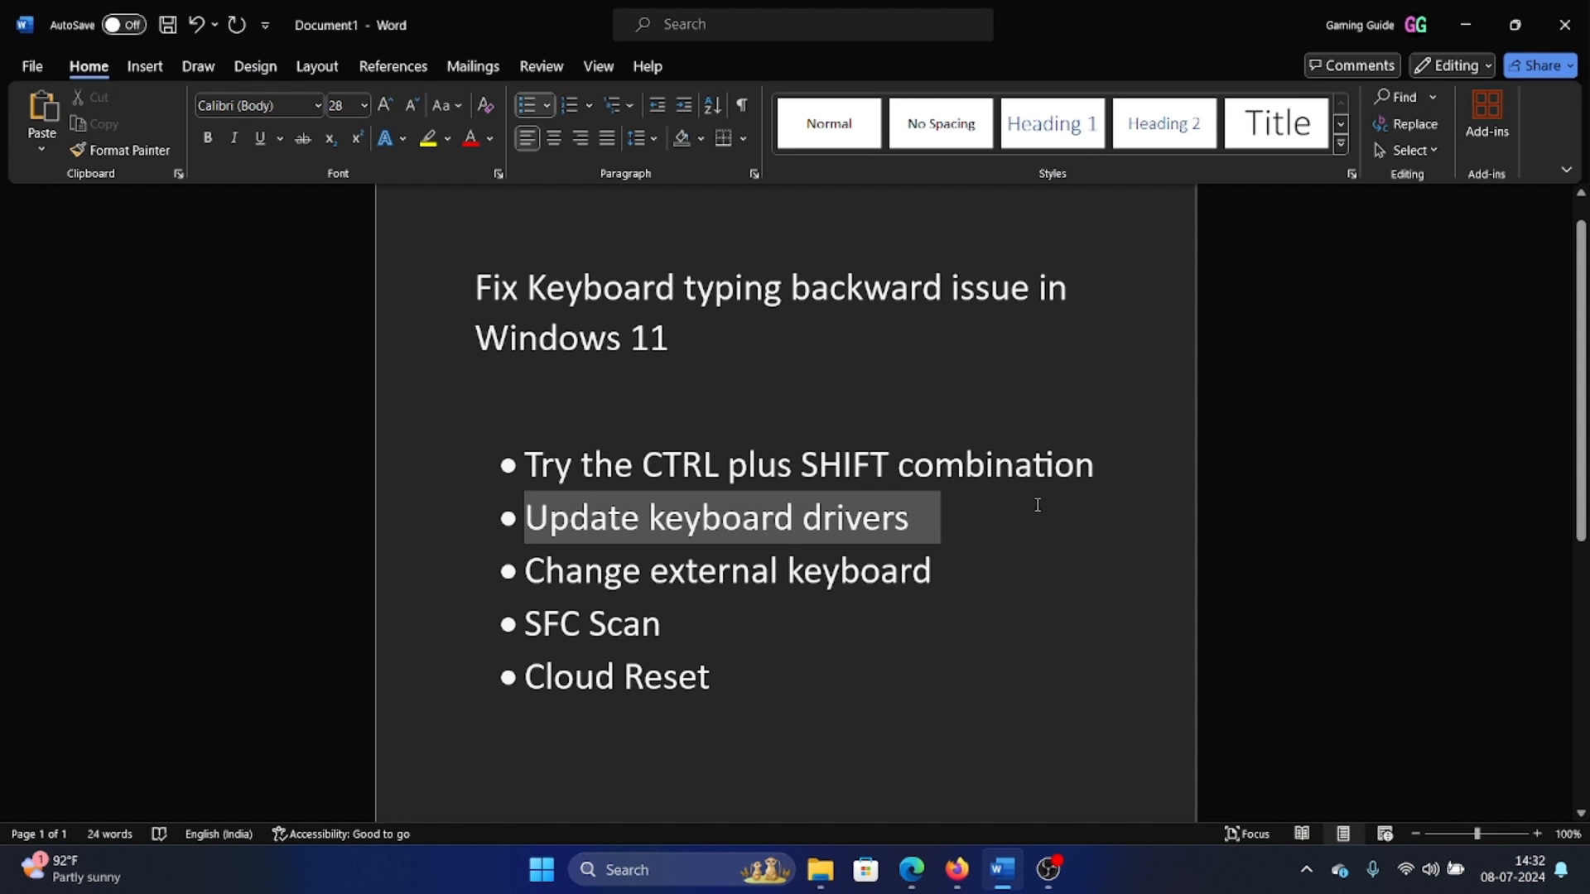
{"action": "left_click", "coordinate": [917, 517]}
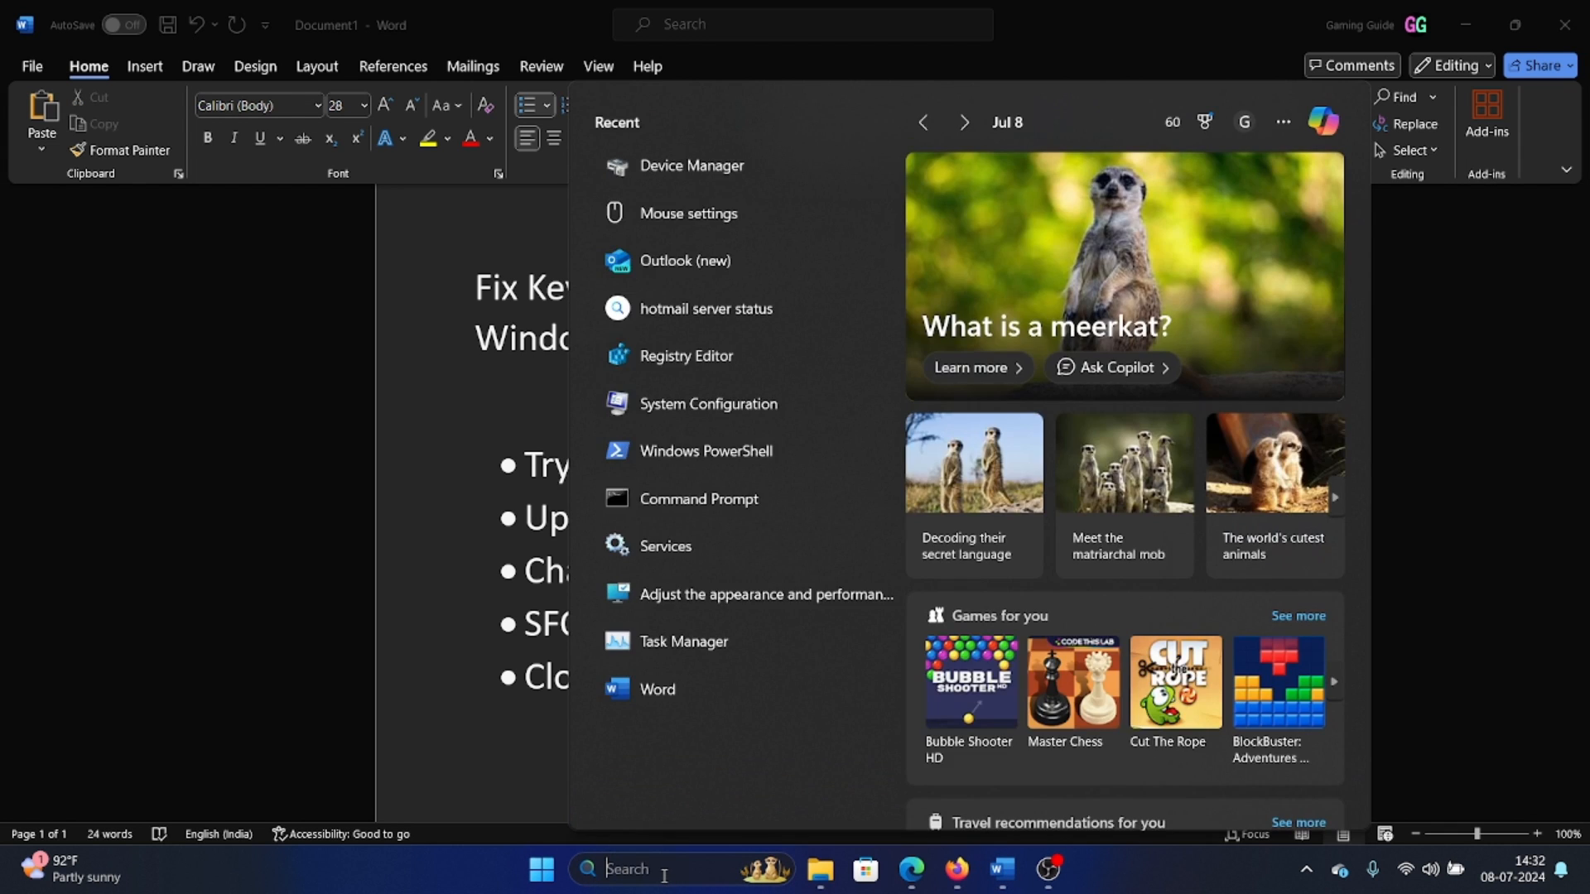
{"action": "type", "text": "dev"}
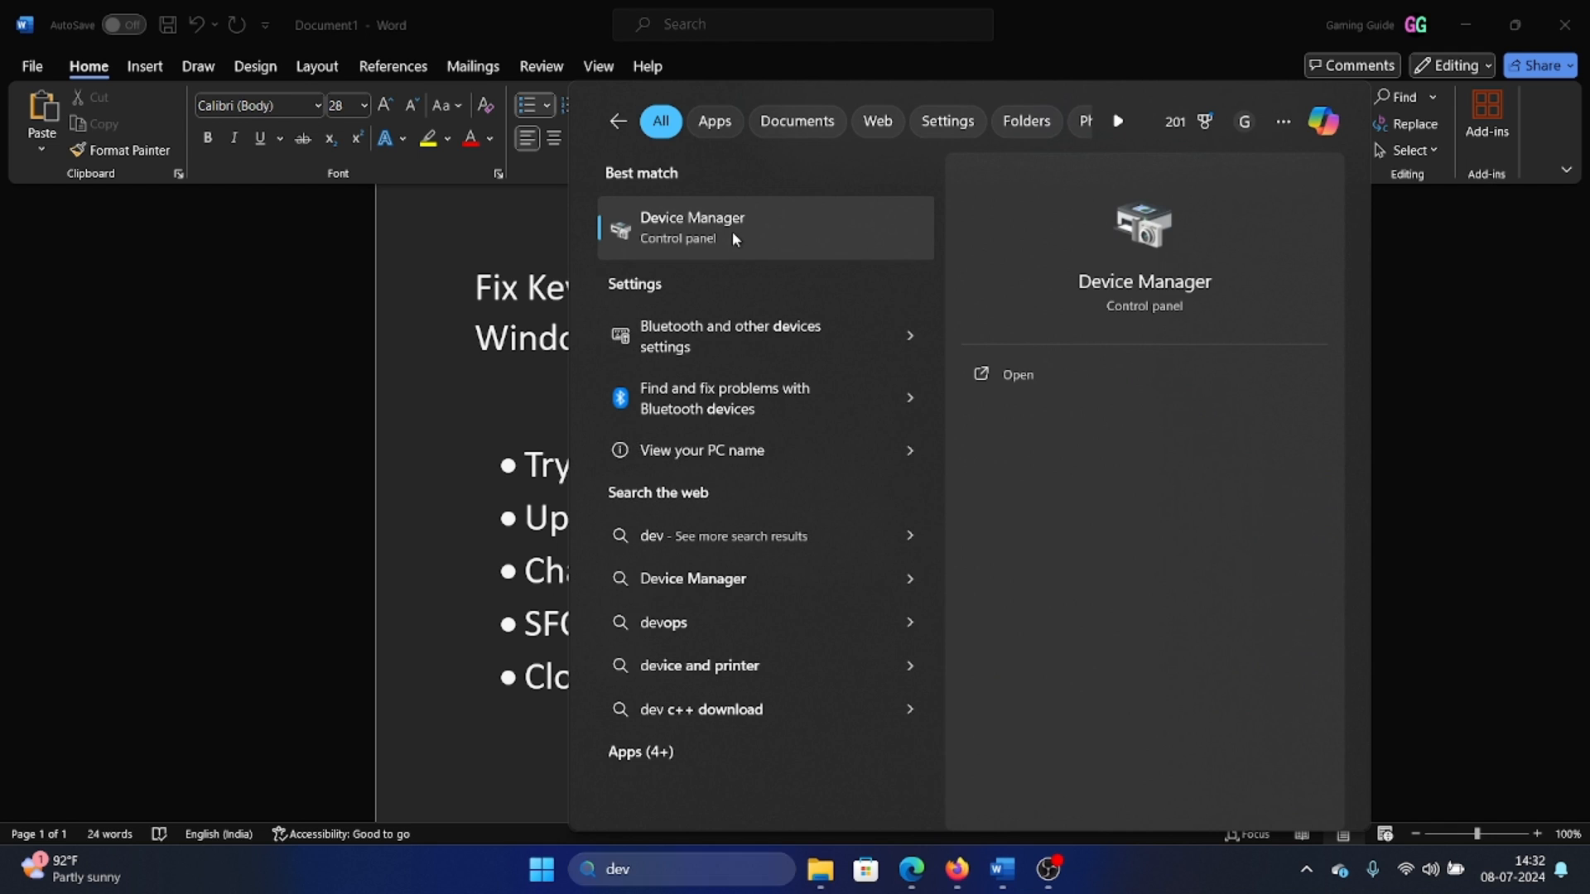
{"action": "left_click", "coordinate": [693, 226]}
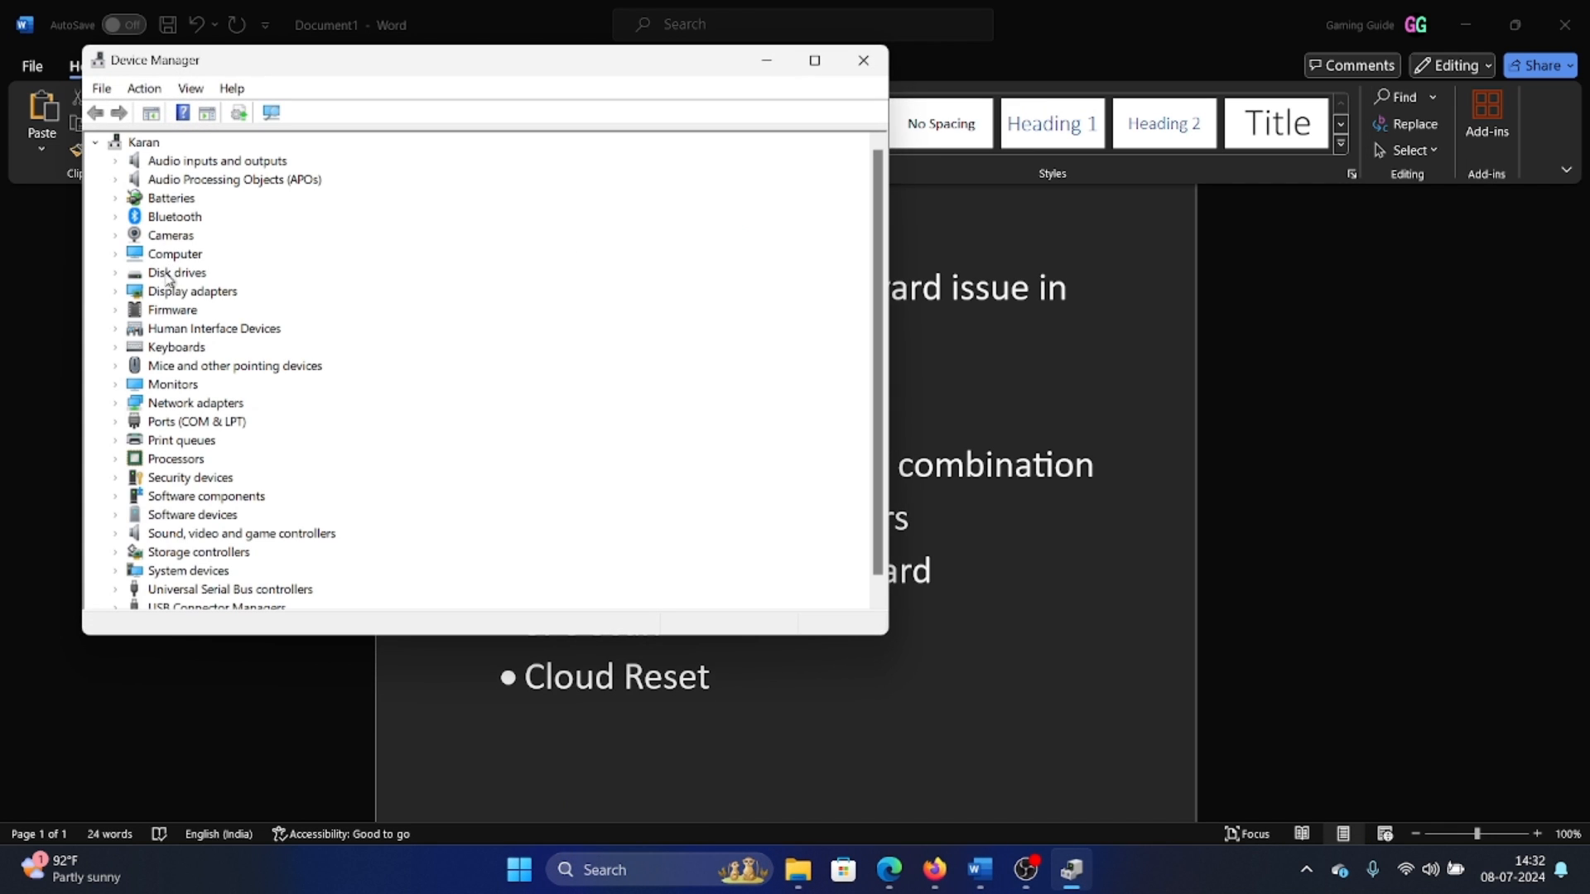
Step: Update the drivers of both HID Keyboard Devices under Keyboards, then close Device Manager
{"action": "left_click", "coordinate": [116, 346]}
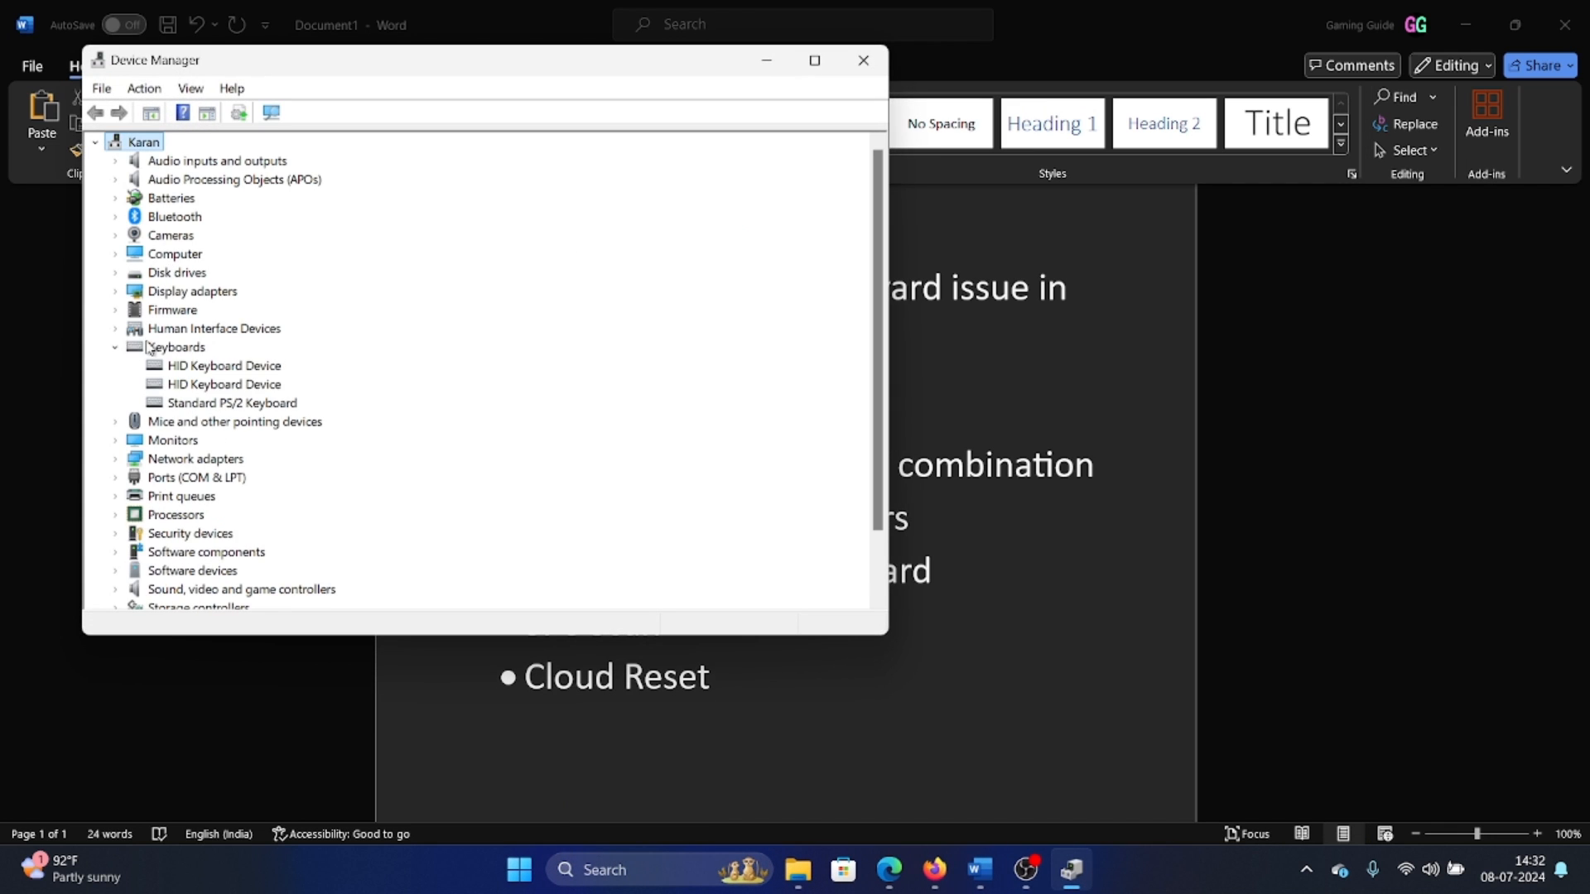
{"action": "right_click", "coordinate": [224, 364]}
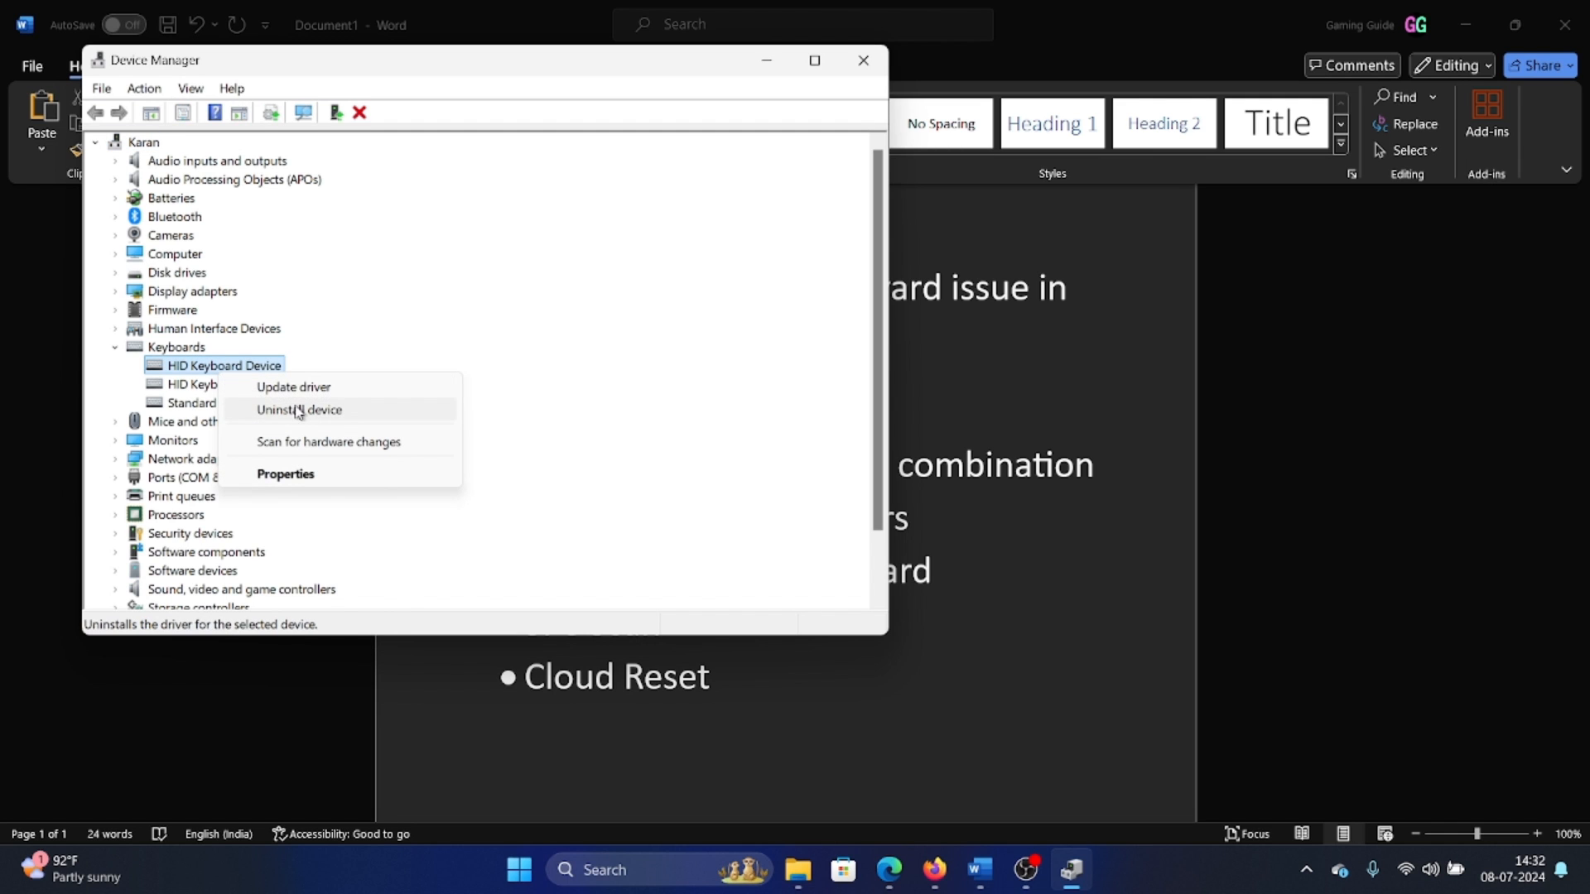
{"action": "left_click", "coordinate": [293, 386]}
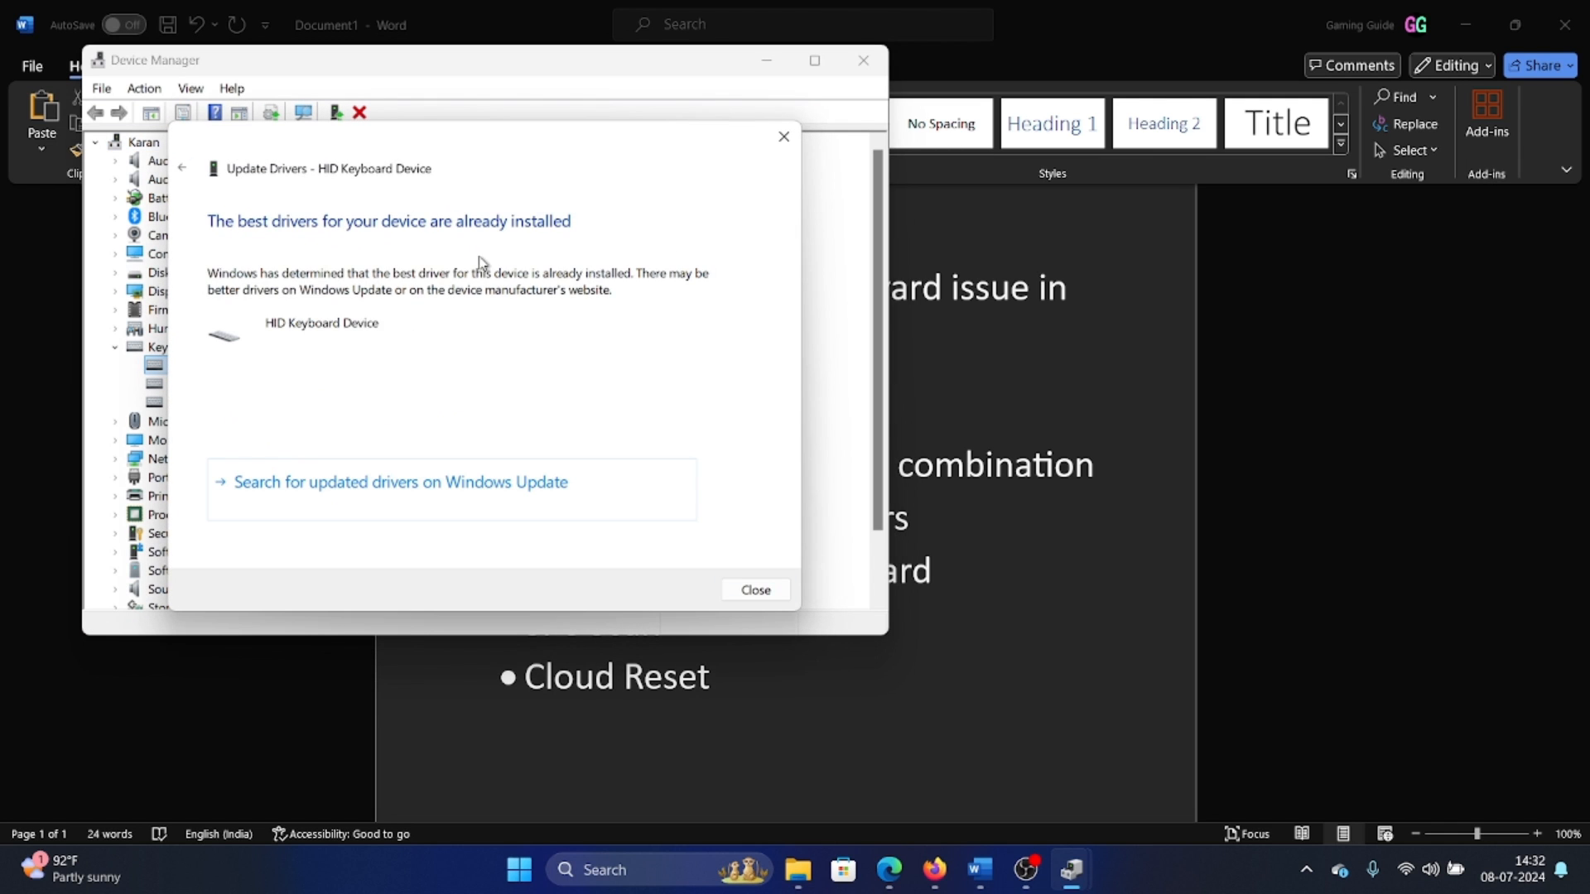
{"action": "right_click", "coordinate": [223, 383]}
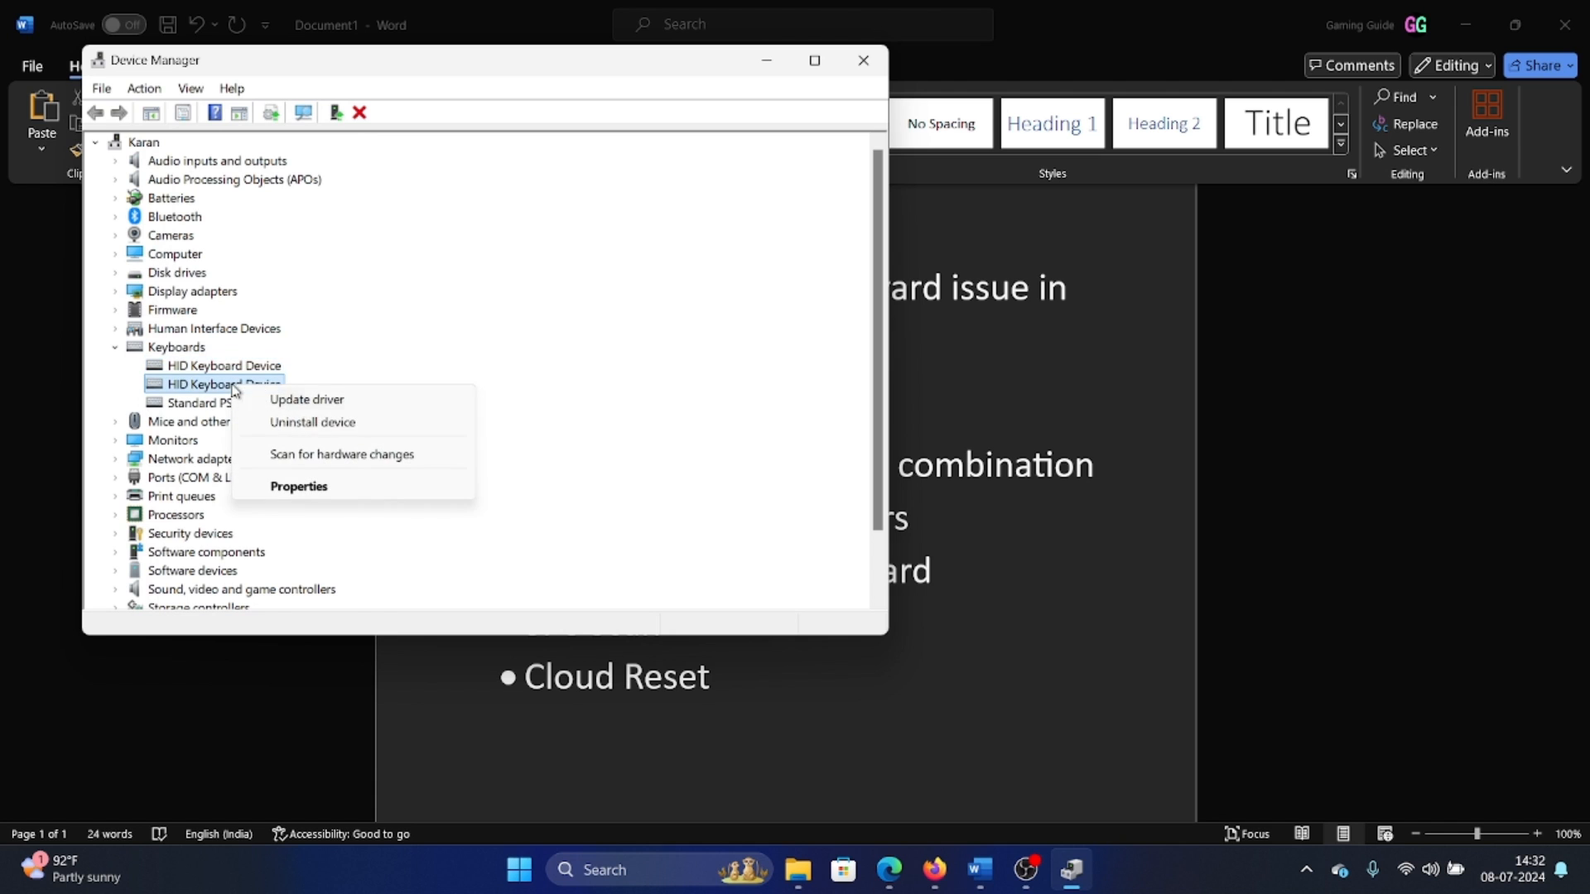
{"action": "left_click", "coordinate": [863, 60]}
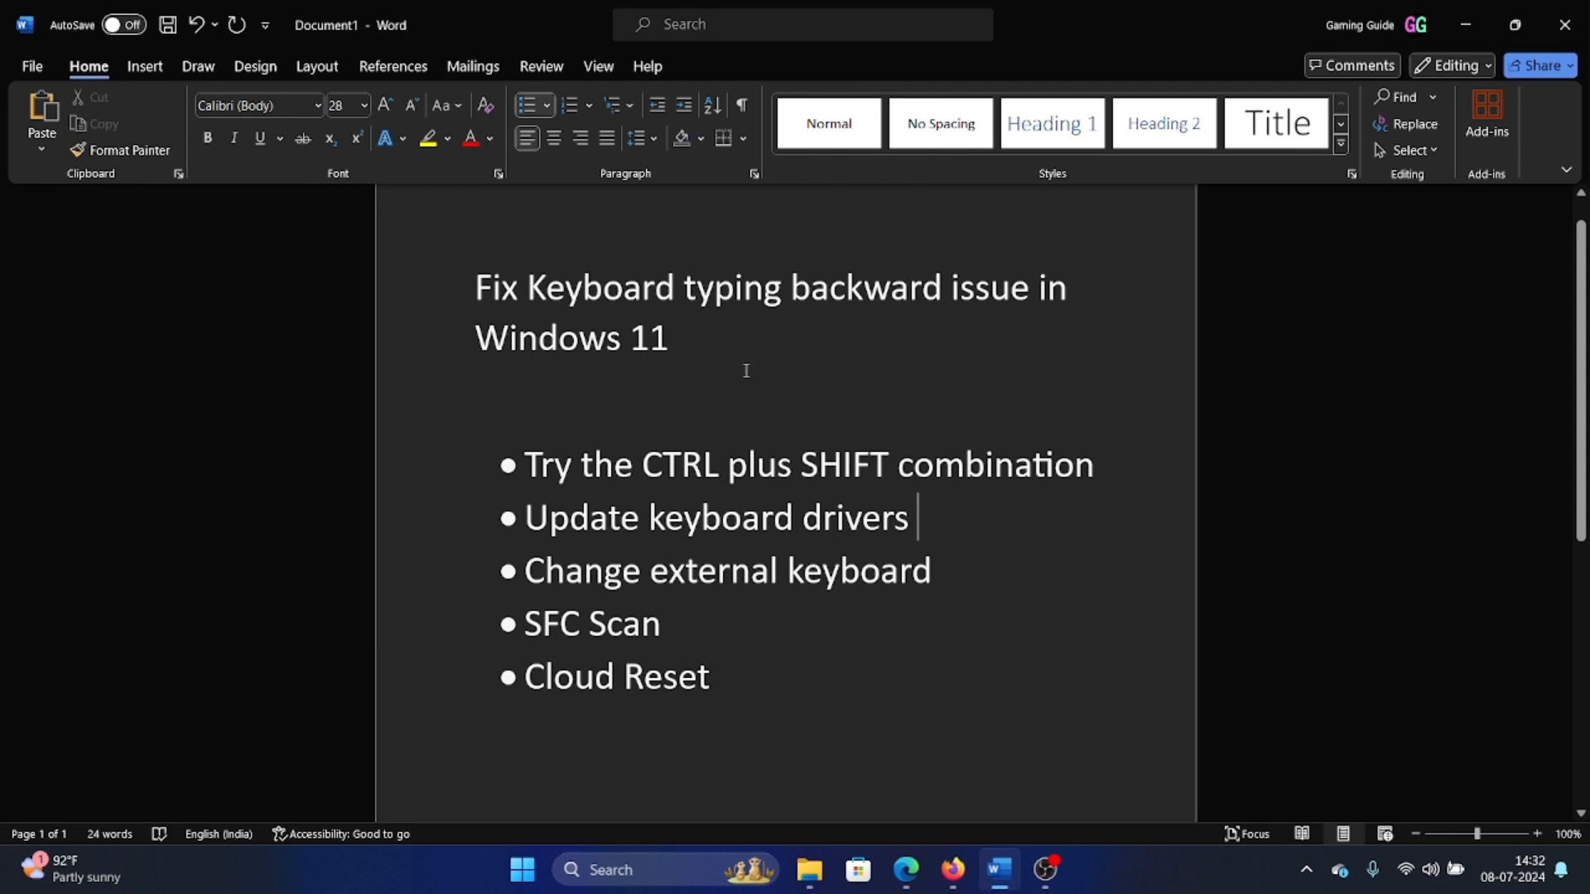
Step: Focus the 'Change external keyboard' item in the Word list of fixes
{"action": "double_click", "coordinate": [576, 570]}
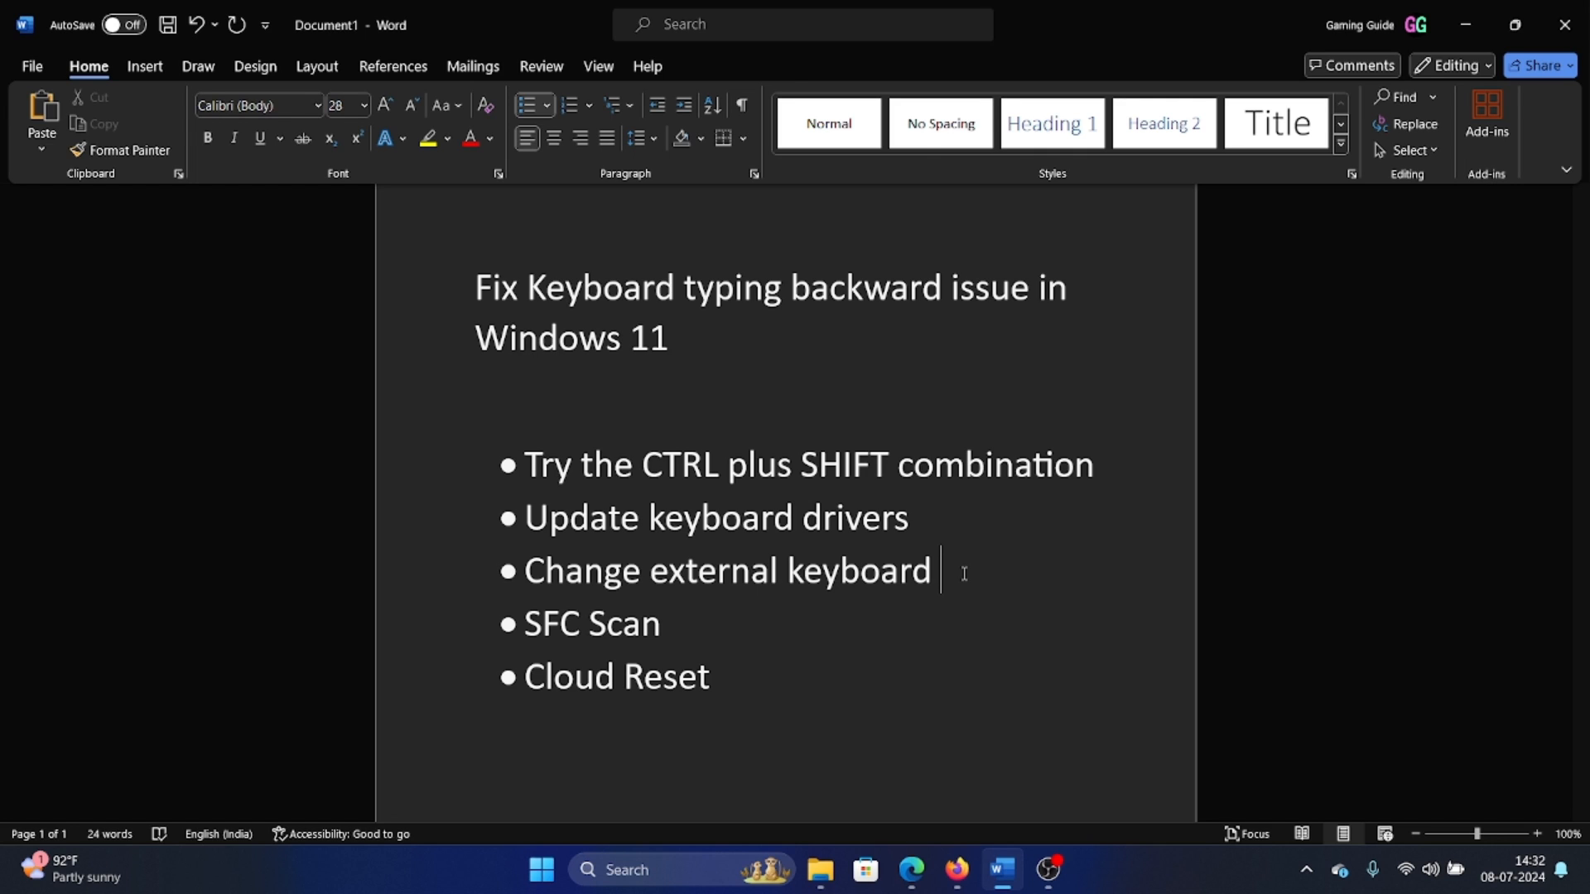
{"action": "mouse_move", "coordinate": [1429, 573]}
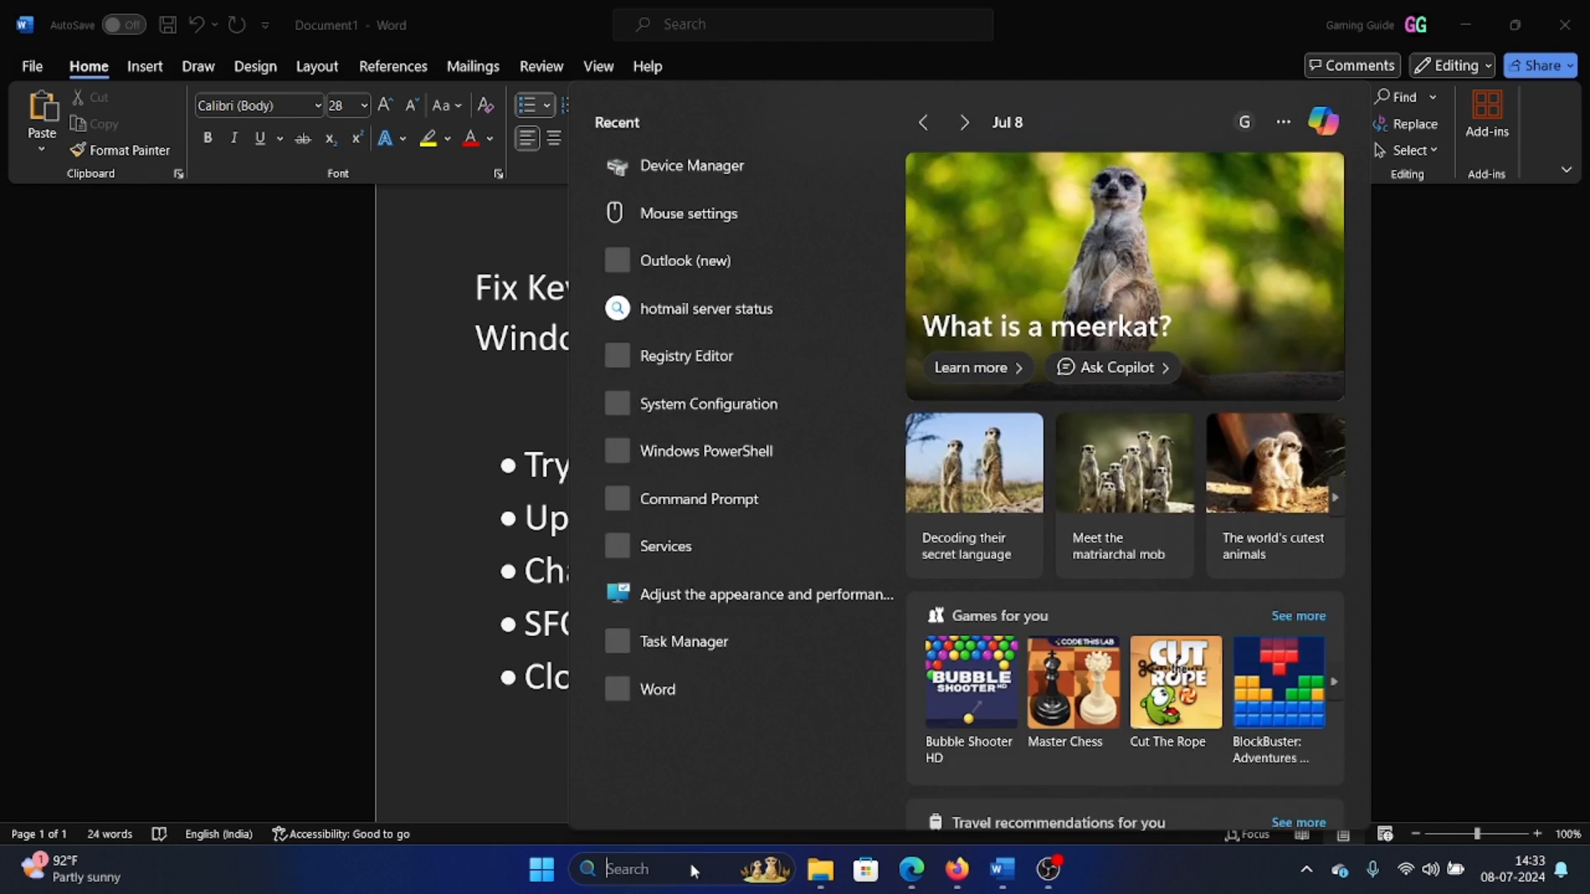
Step: Launch Command Prompt as administrator from Windows search
{"action": "type", "text": "command Prompt"}
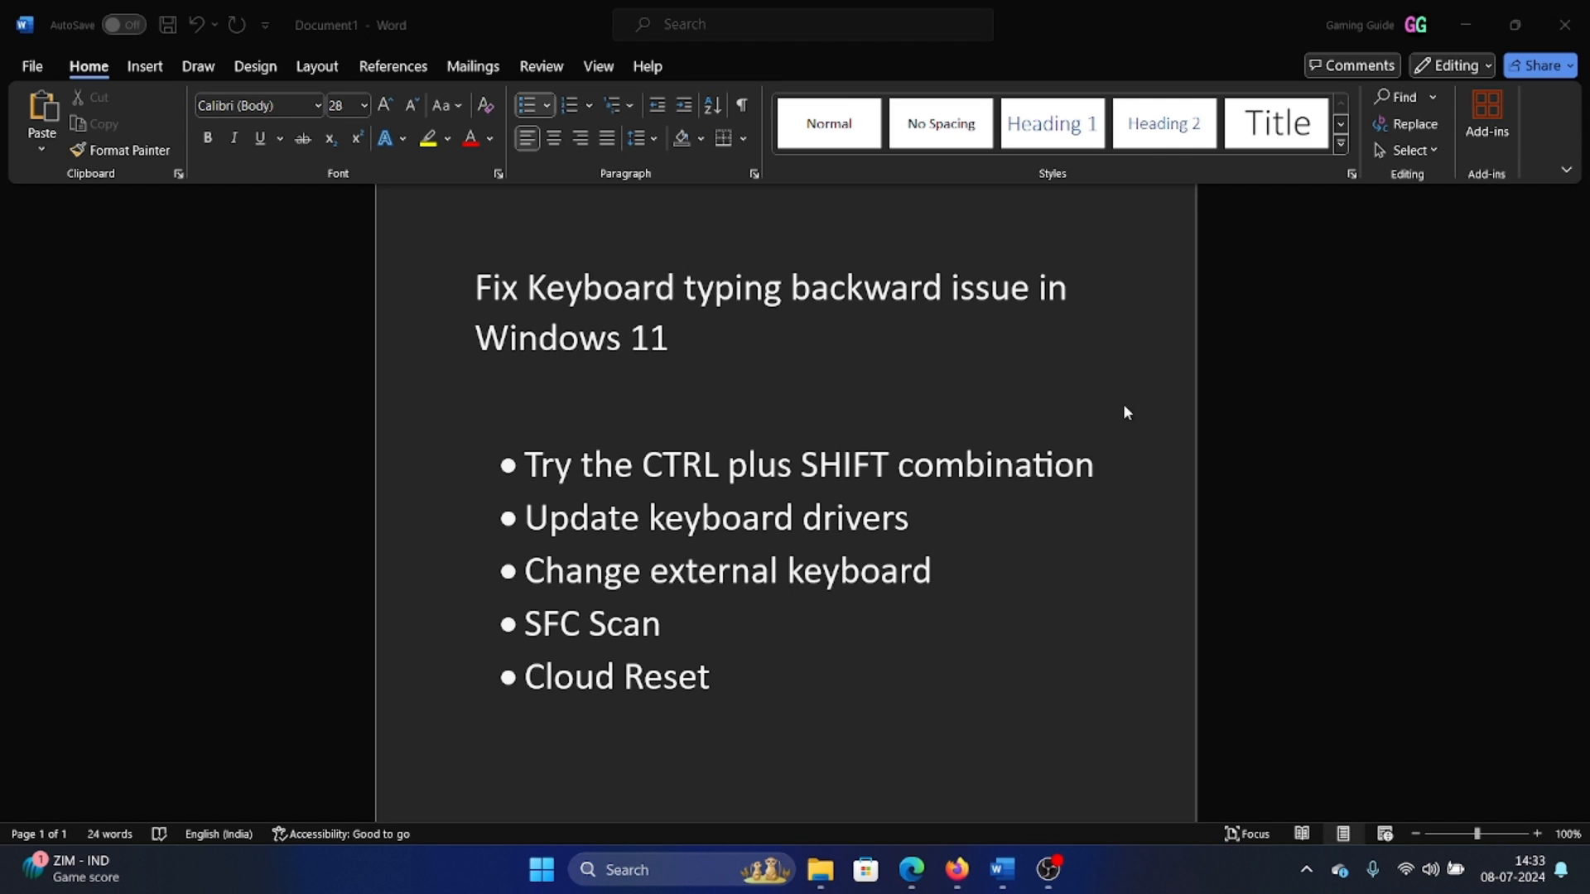
{"action": "left_click", "coordinate": [1068, 878]}
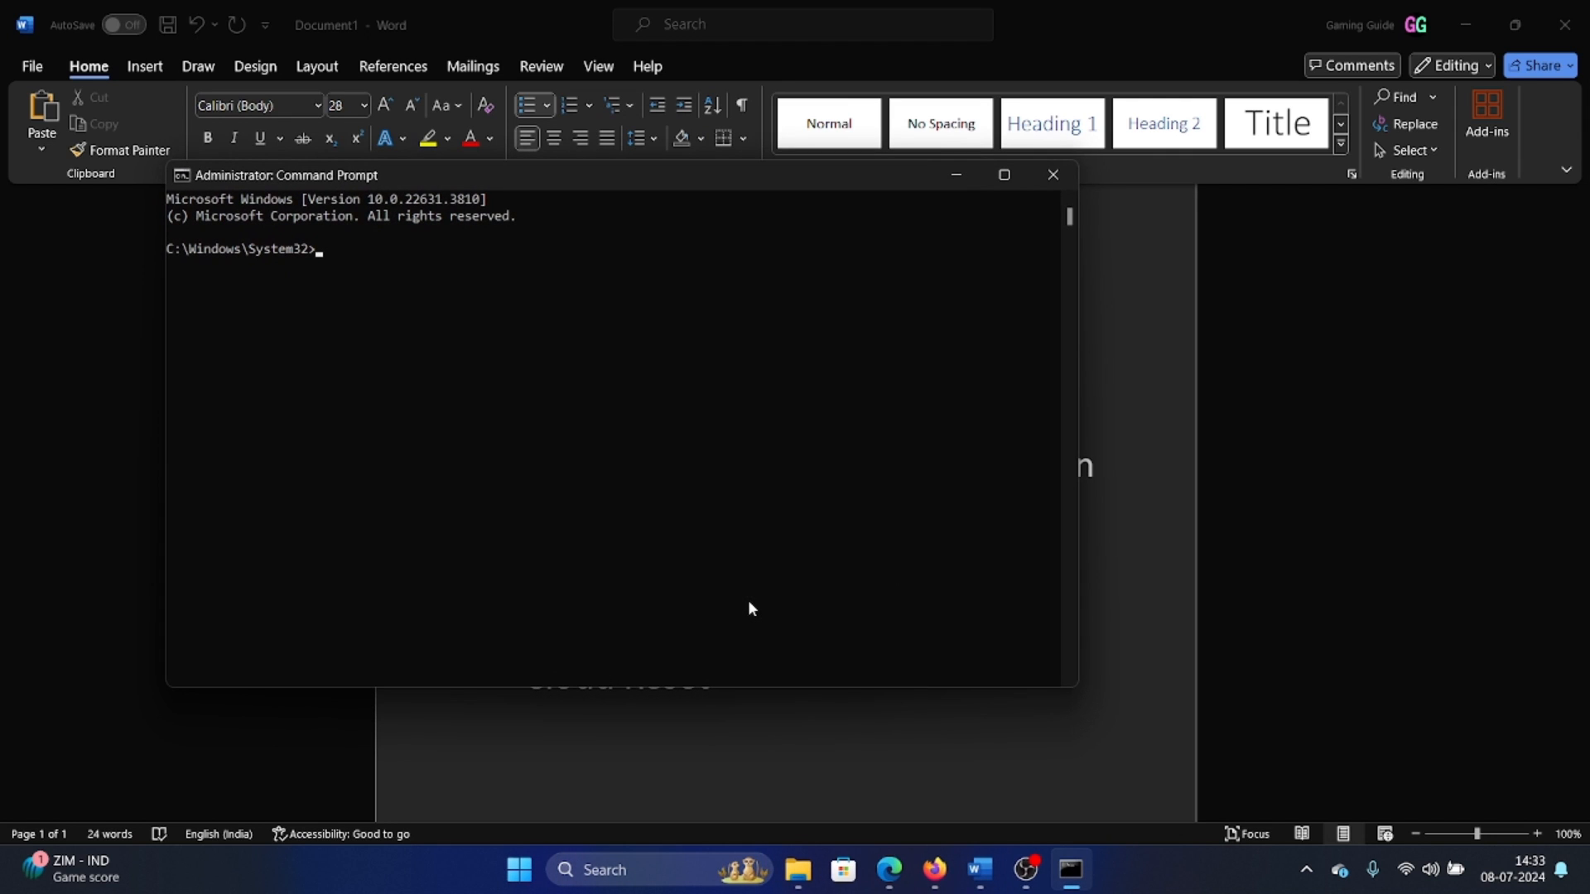
Step: Run 'sfc /scannow' so the system file verification phase begins
{"action": "type", "text": "sfc"}
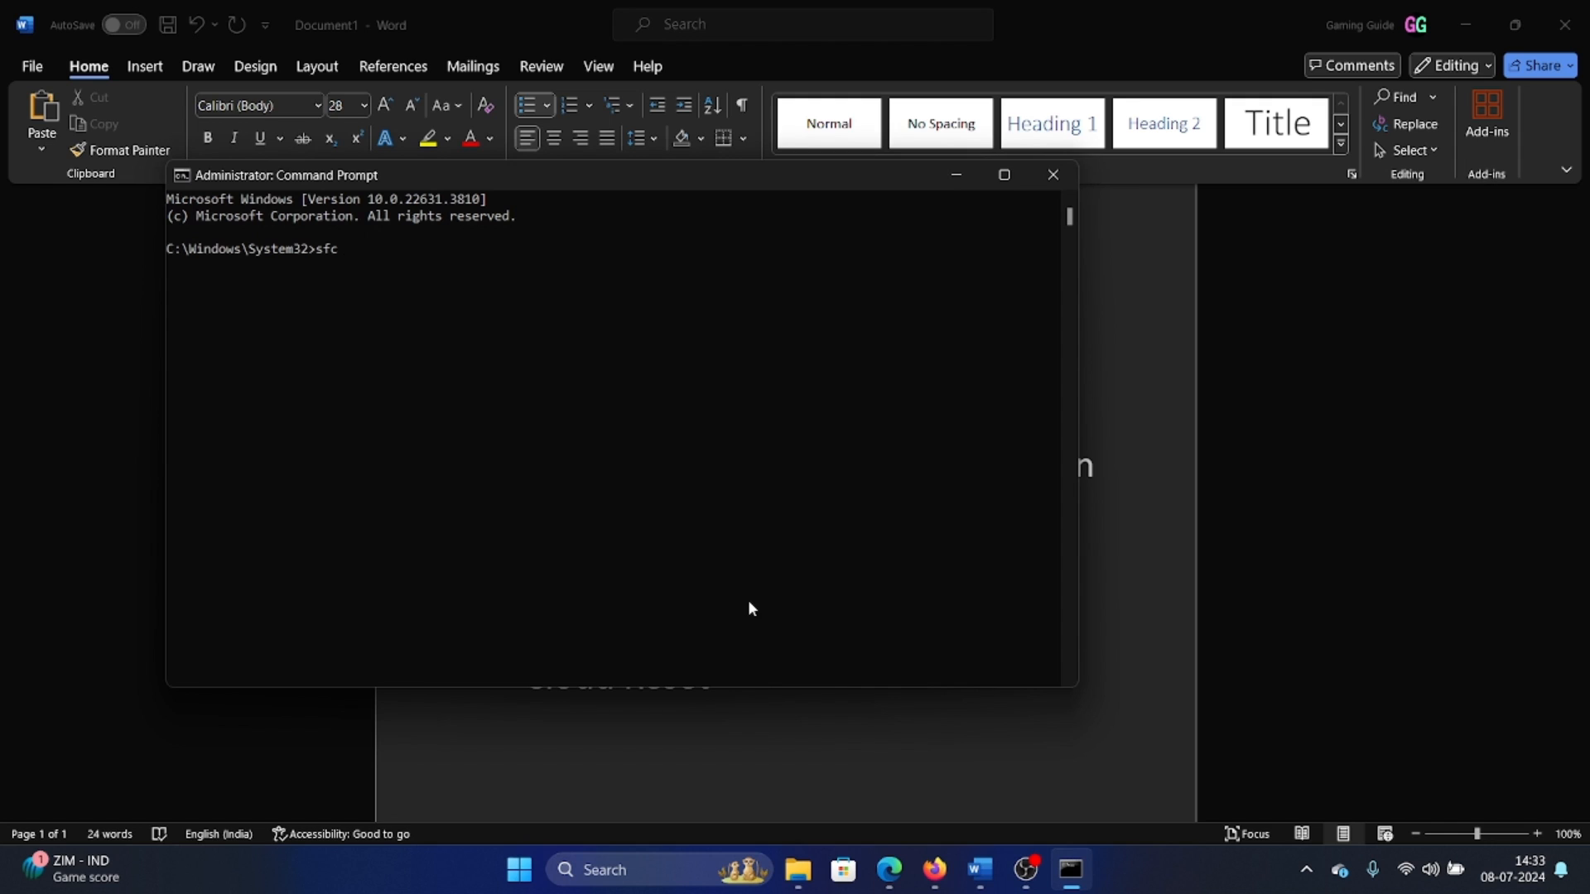
{"action": "type", "text": "/sva"}
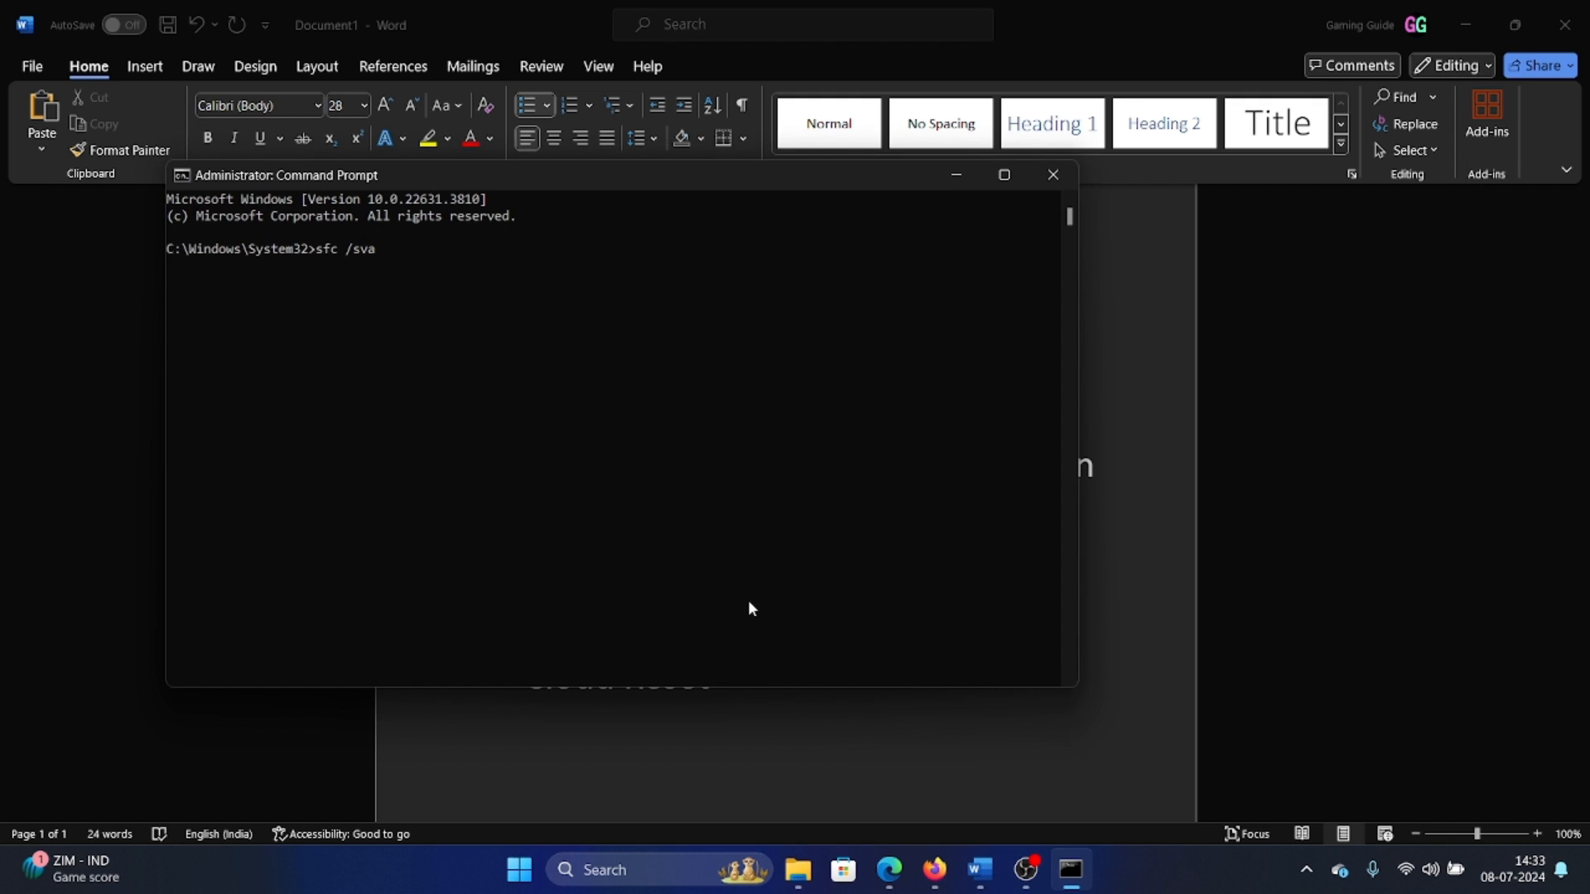
{"action": "type", "text": "nnow"}
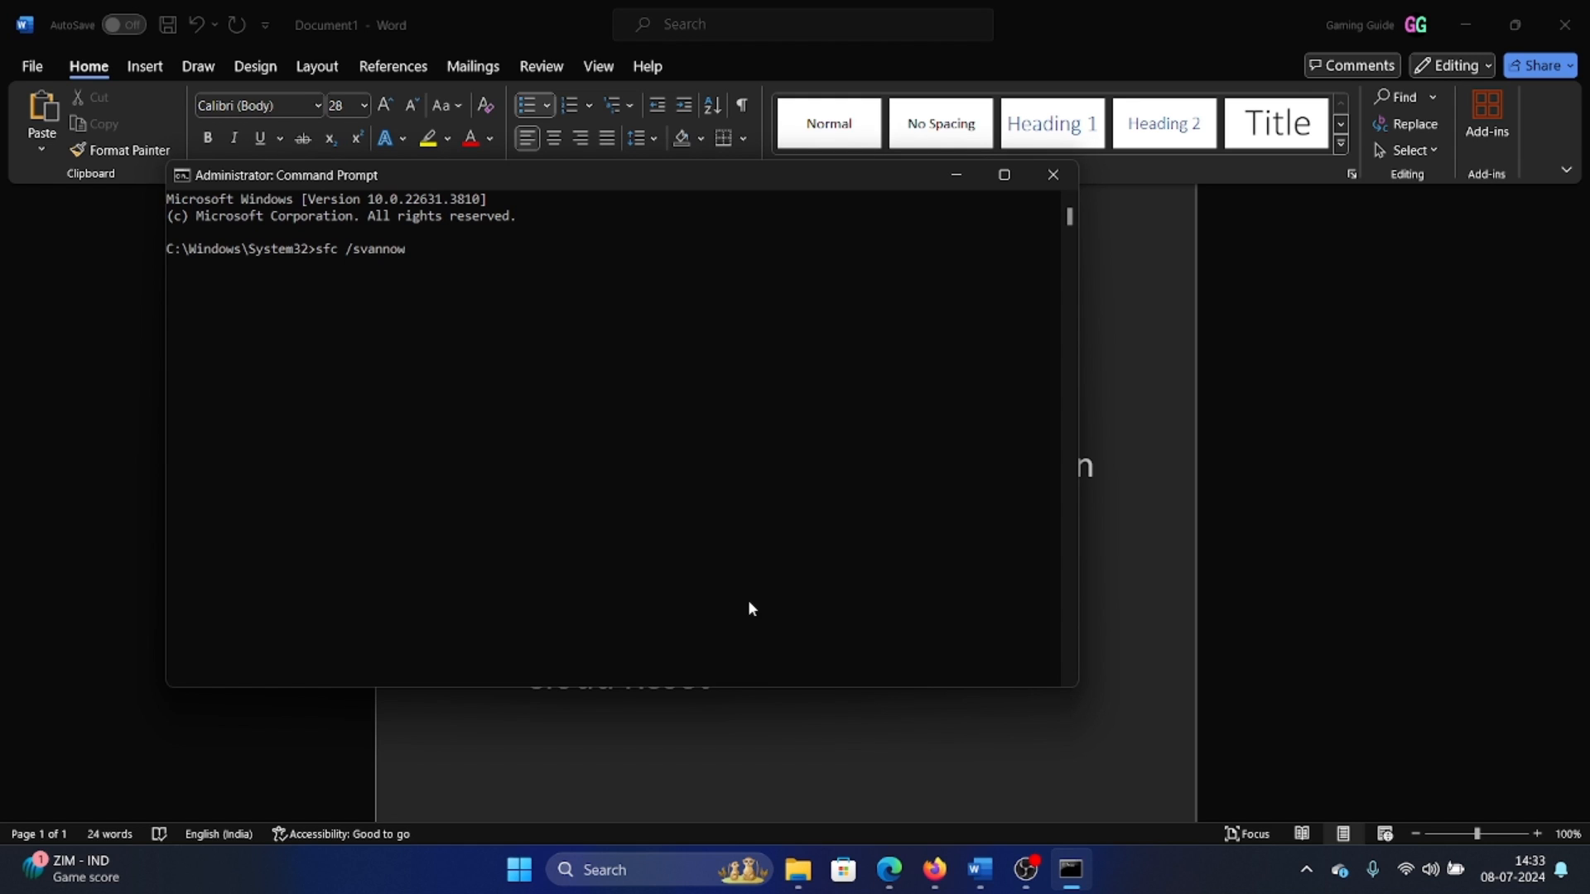
{"action": "key", "text": "Enter"}
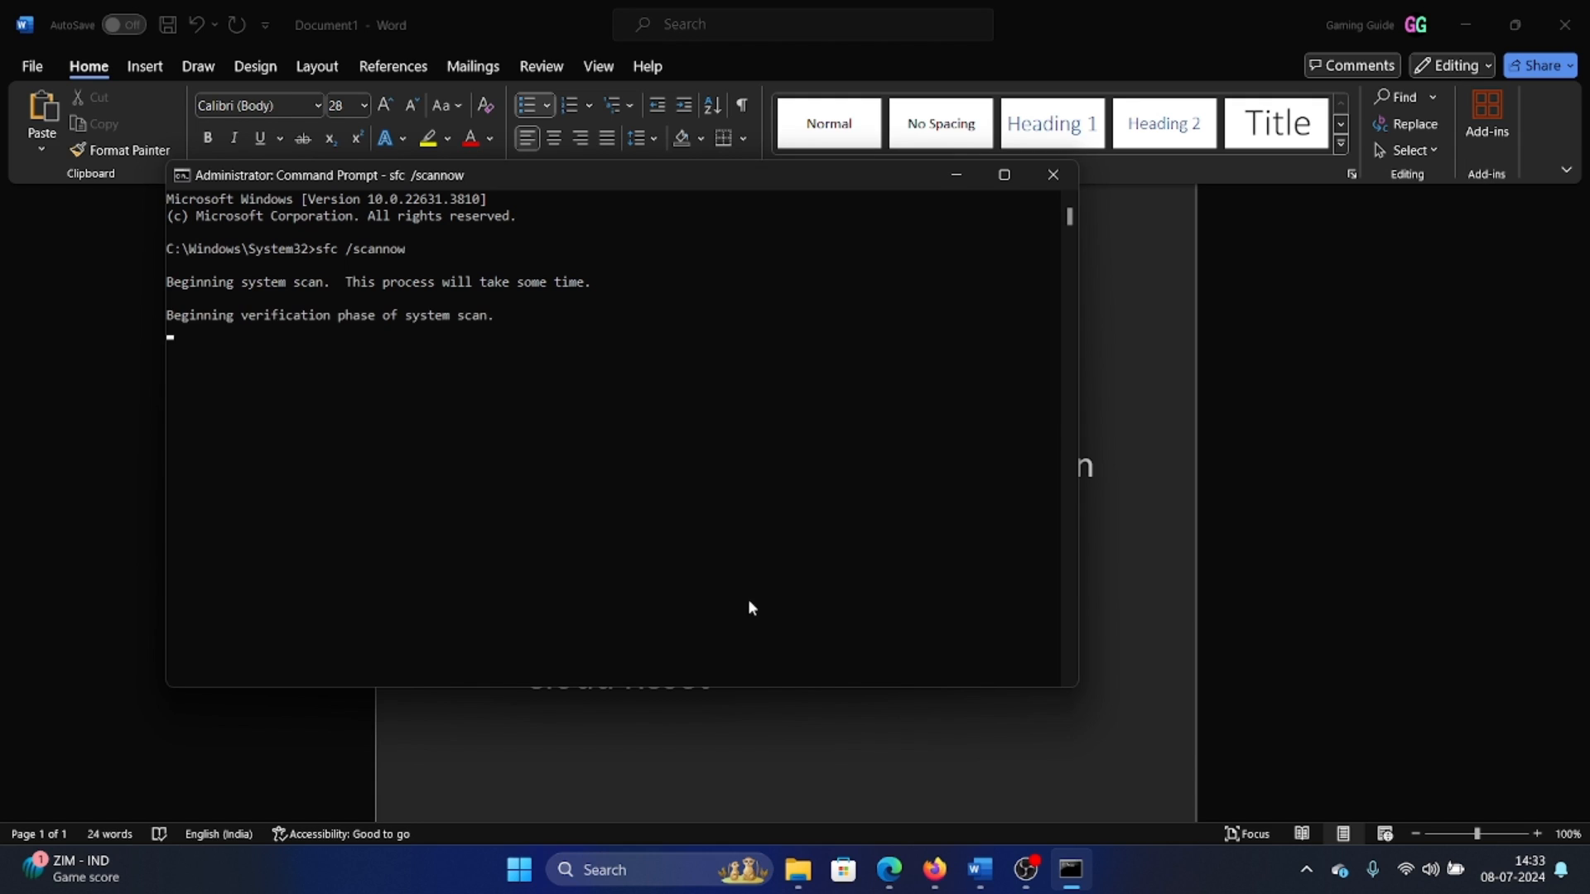